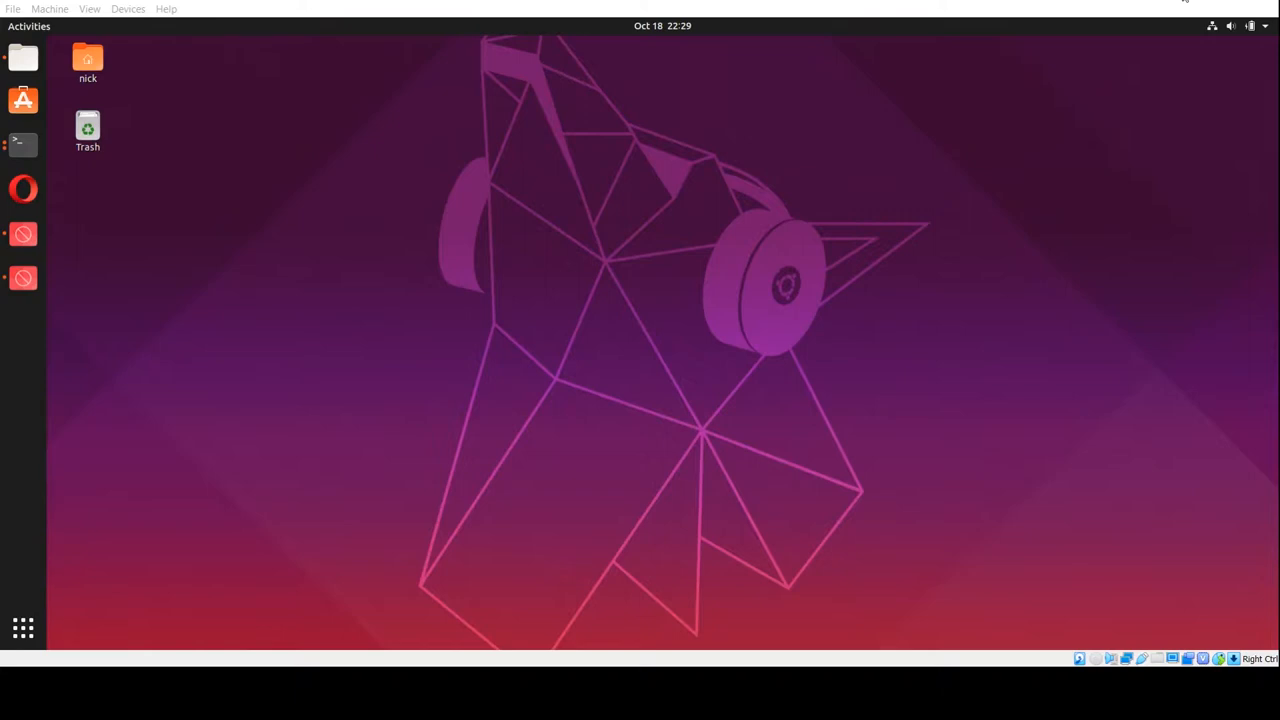
{"action": "mouse_move", "coordinate": [388, 458]}
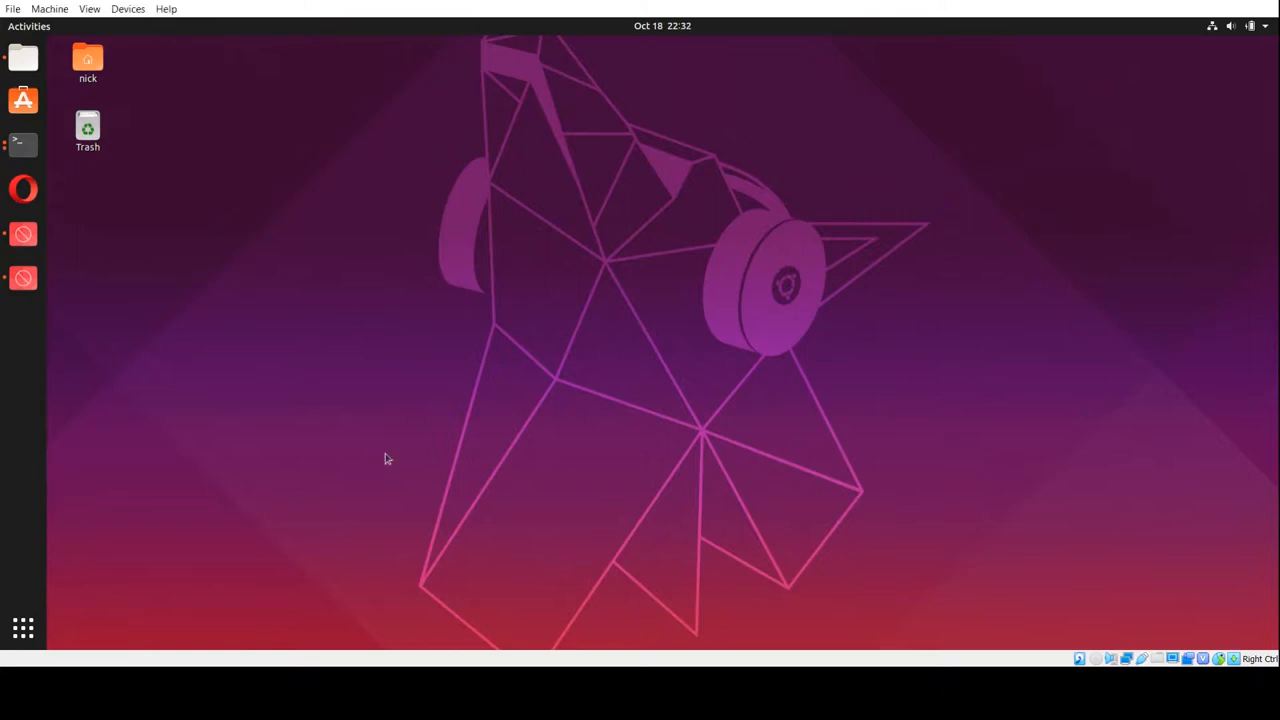
{"action": "mouse_move", "coordinate": [4, 424]}
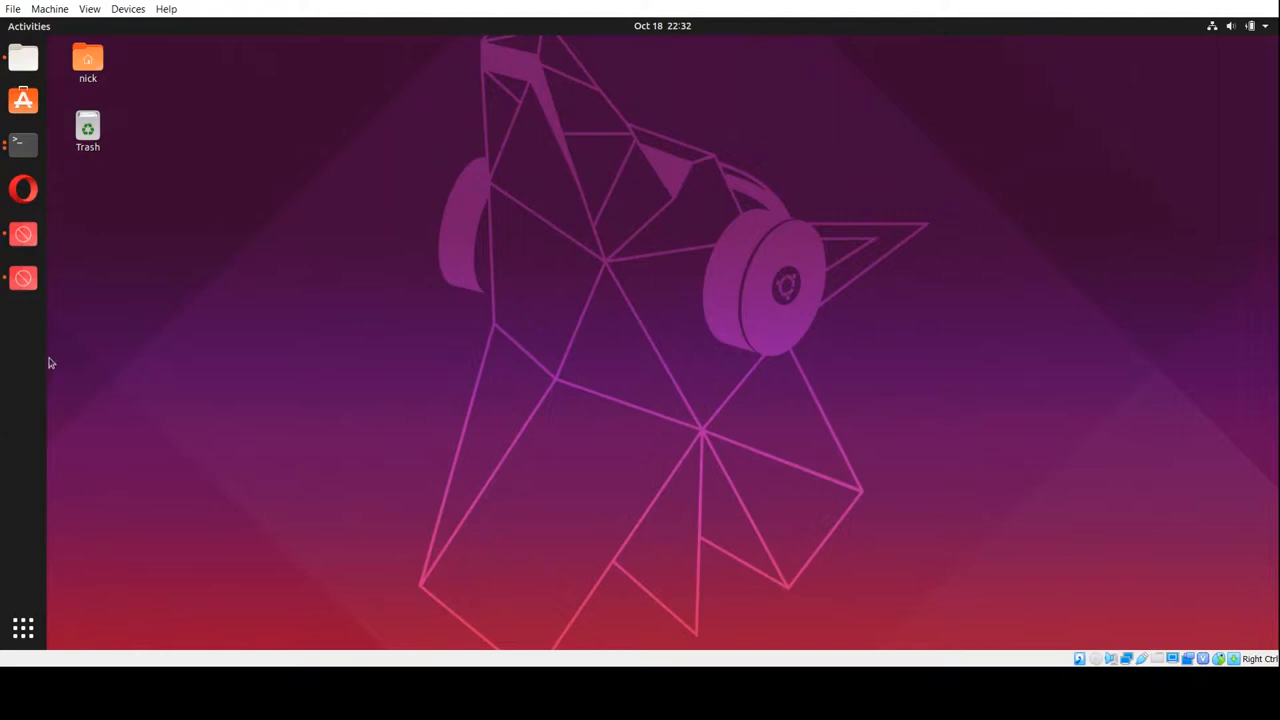
{"action": "mouse_move", "coordinate": [72, 374]}
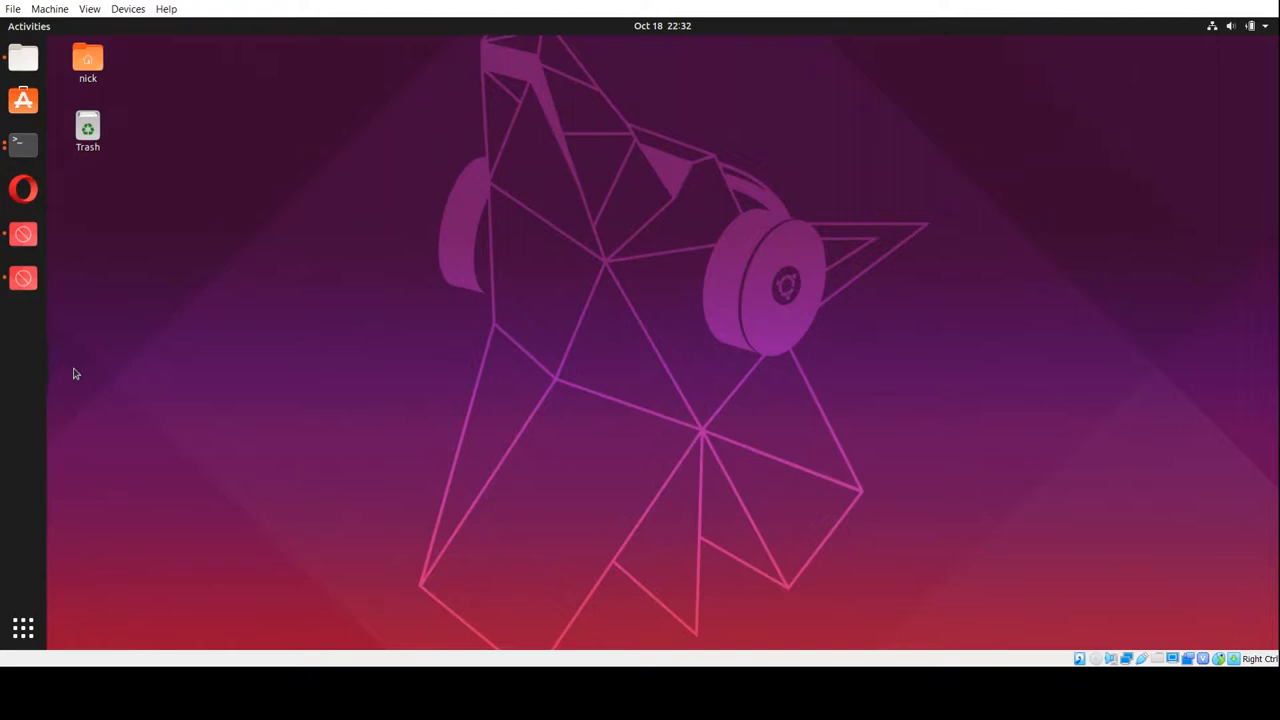
{"action": "mouse_move", "coordinate": [80, 384]}
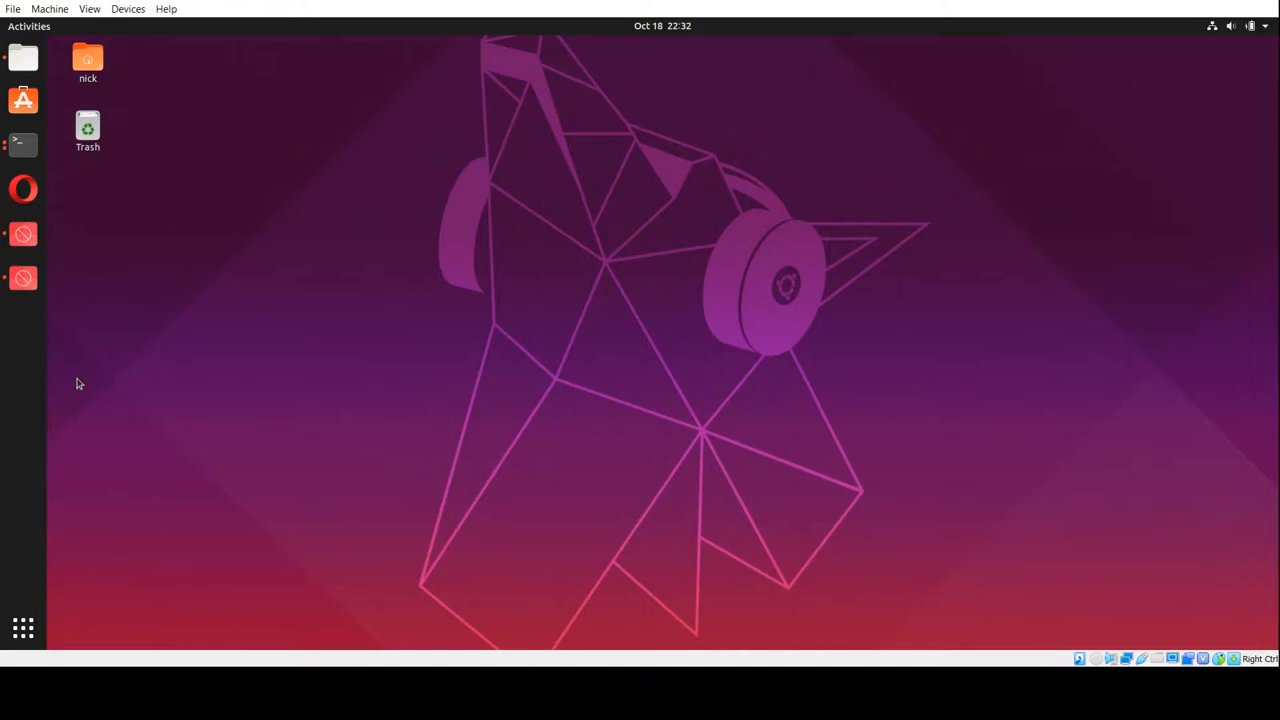
{"action": "mouse_move", "coordinate": [96, 376]}
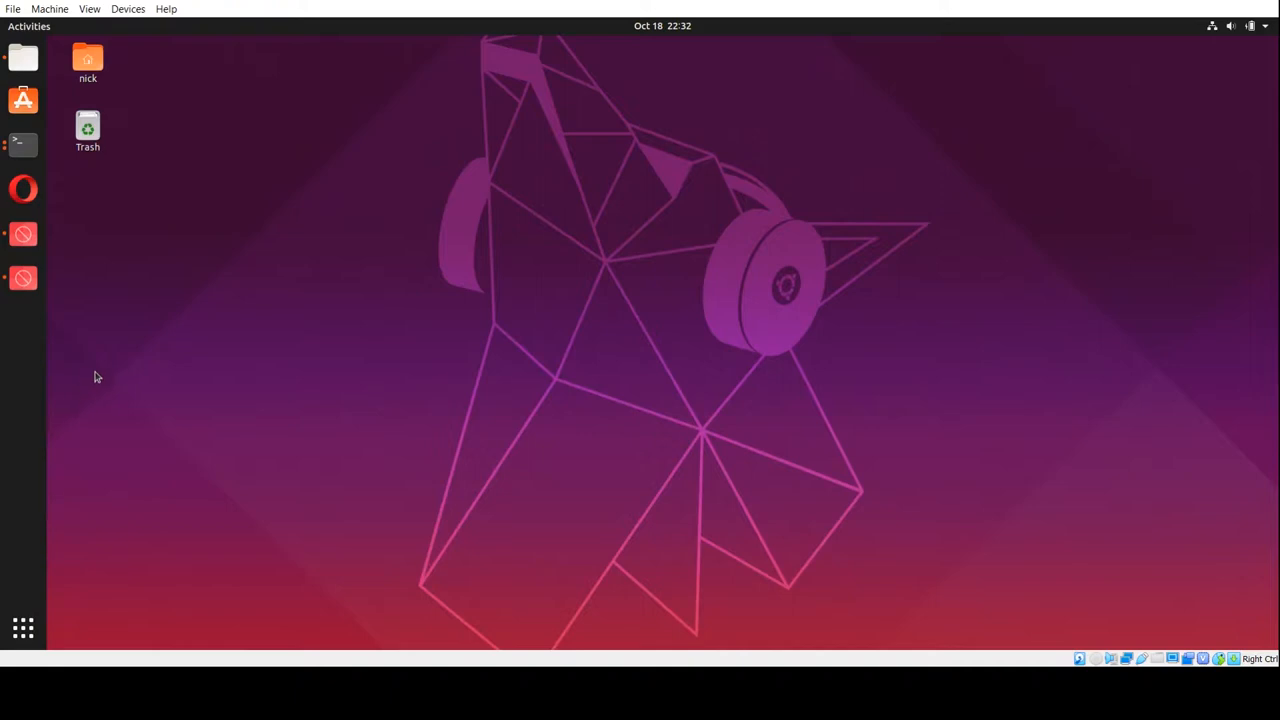
{"action": "mouse_move", "coordinate": [94, 556]}
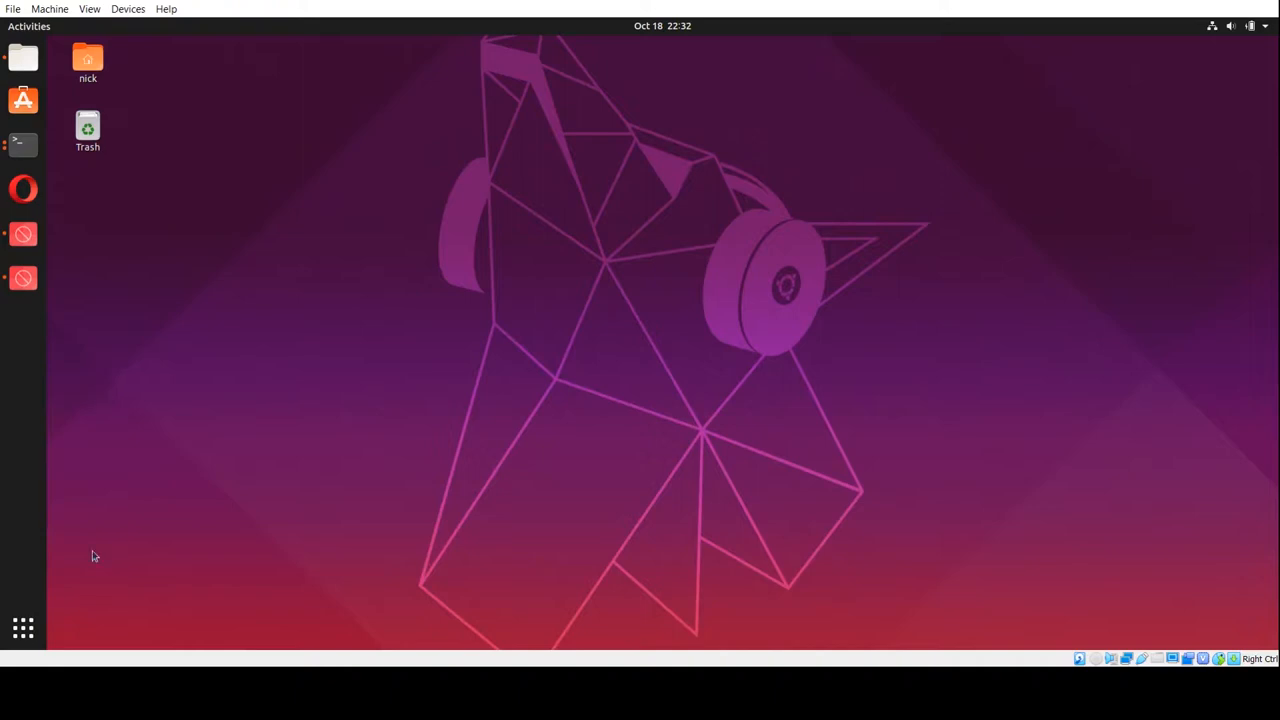
{"action": "mouse_move", "coordinate": [454, 624]}
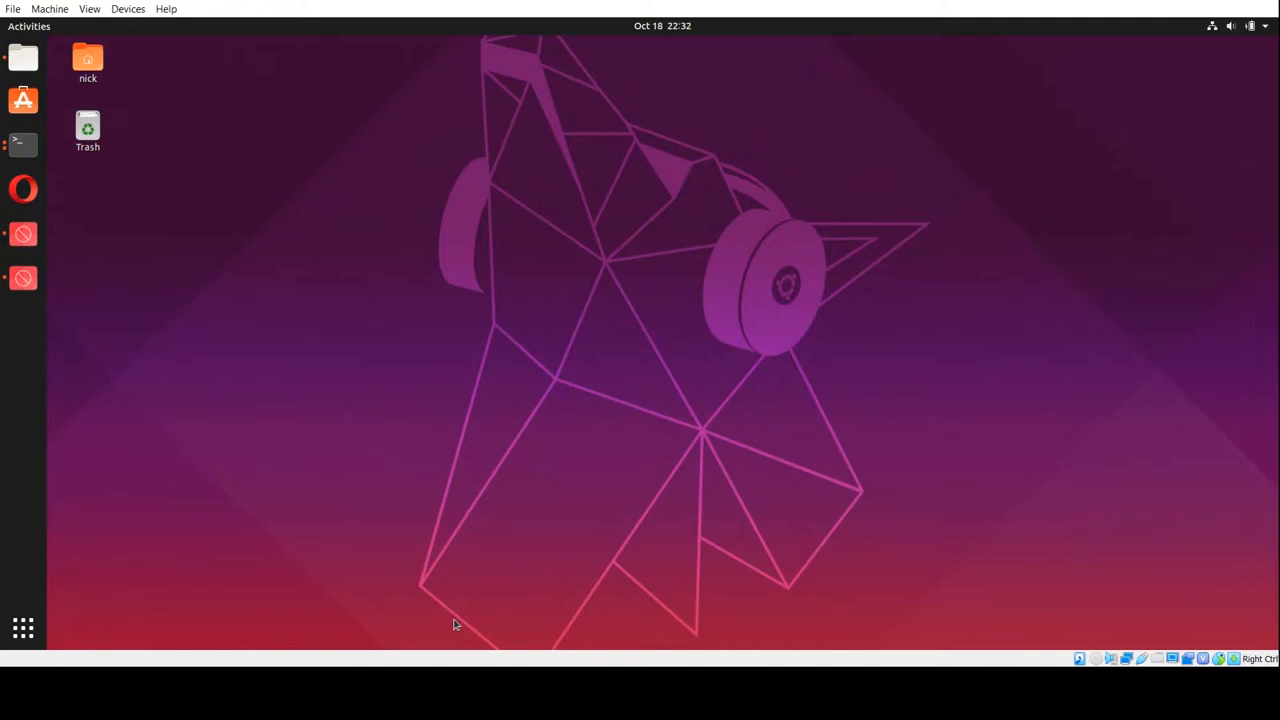
{"action": "mouse_move", "coordinate": [224, 272]}
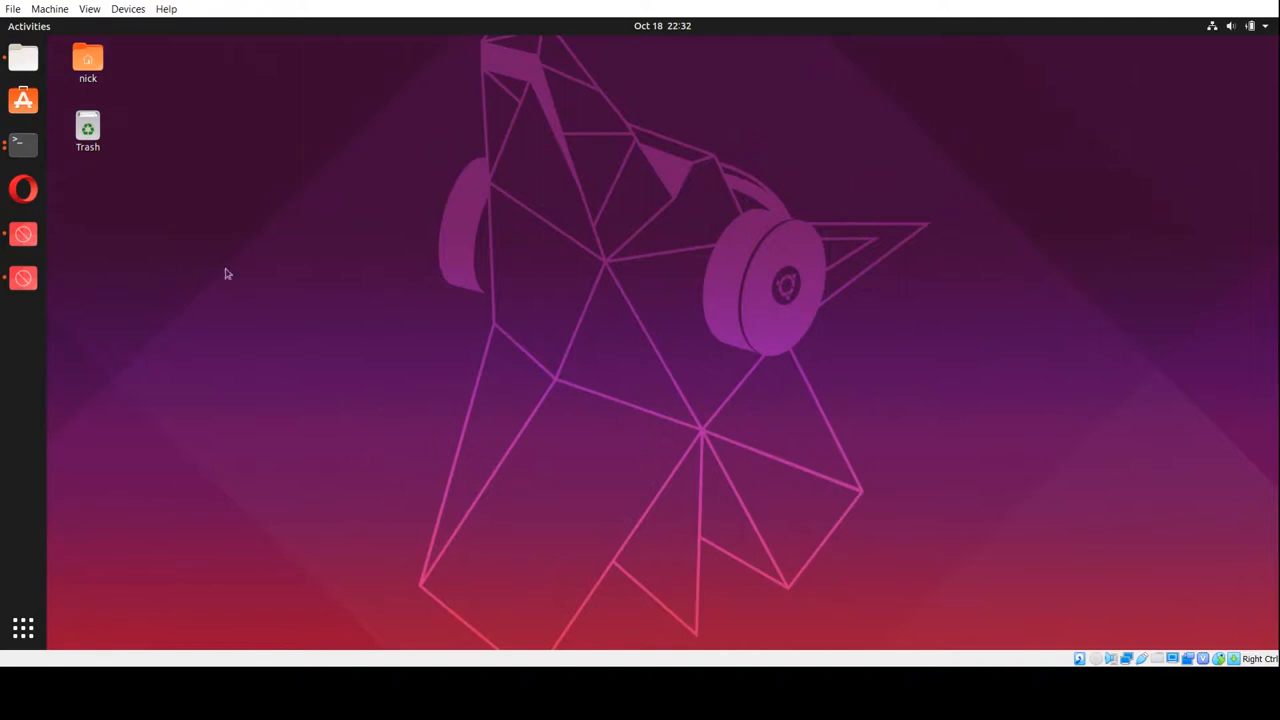
{"action": "mouse_move", "coordinate": [200, 284]}
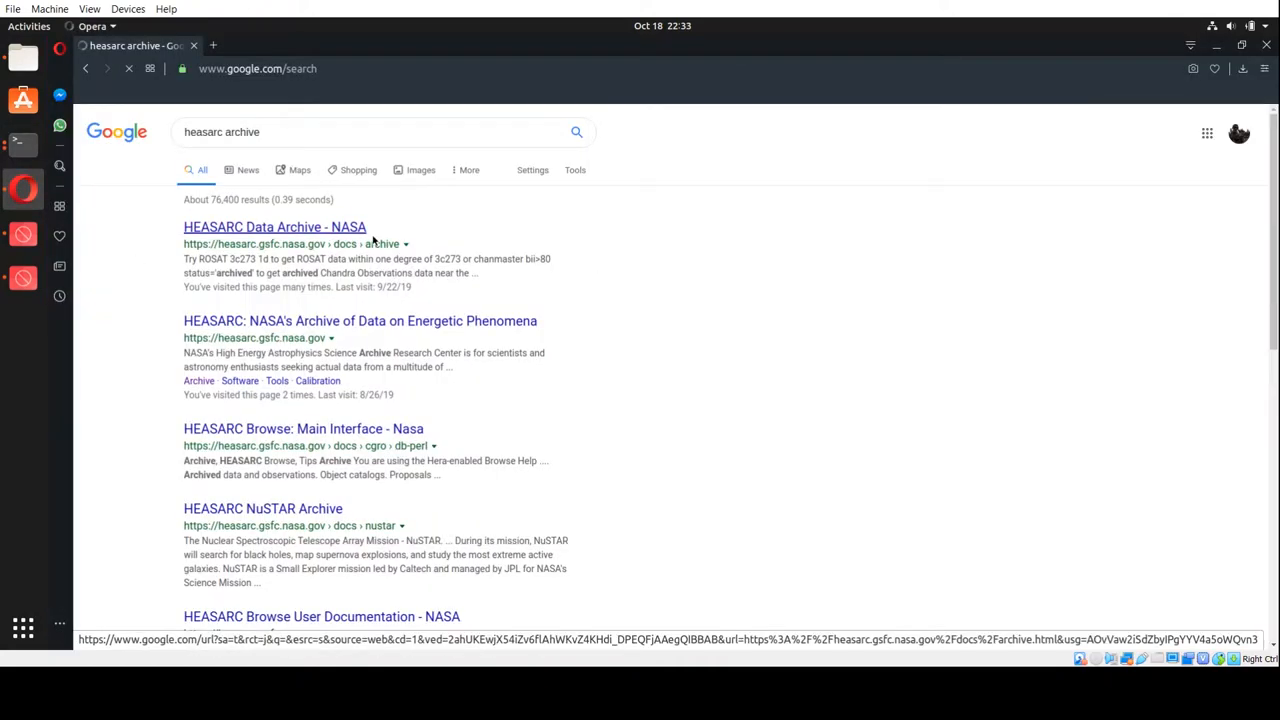
Open the HEASARC Browse archive search page from the Google results.
{"action": "left_click", "coordinate": [274, 228]}
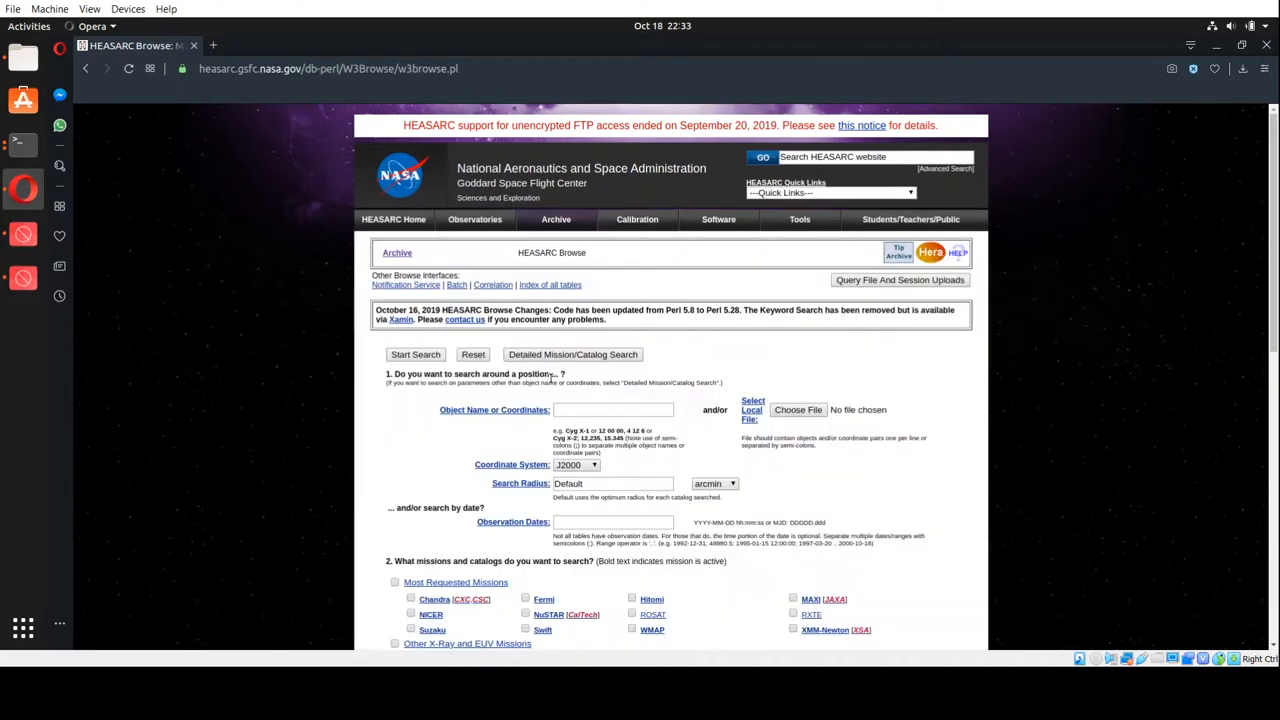
{"action": "mouse_move", "coordinate": [588, 424]}
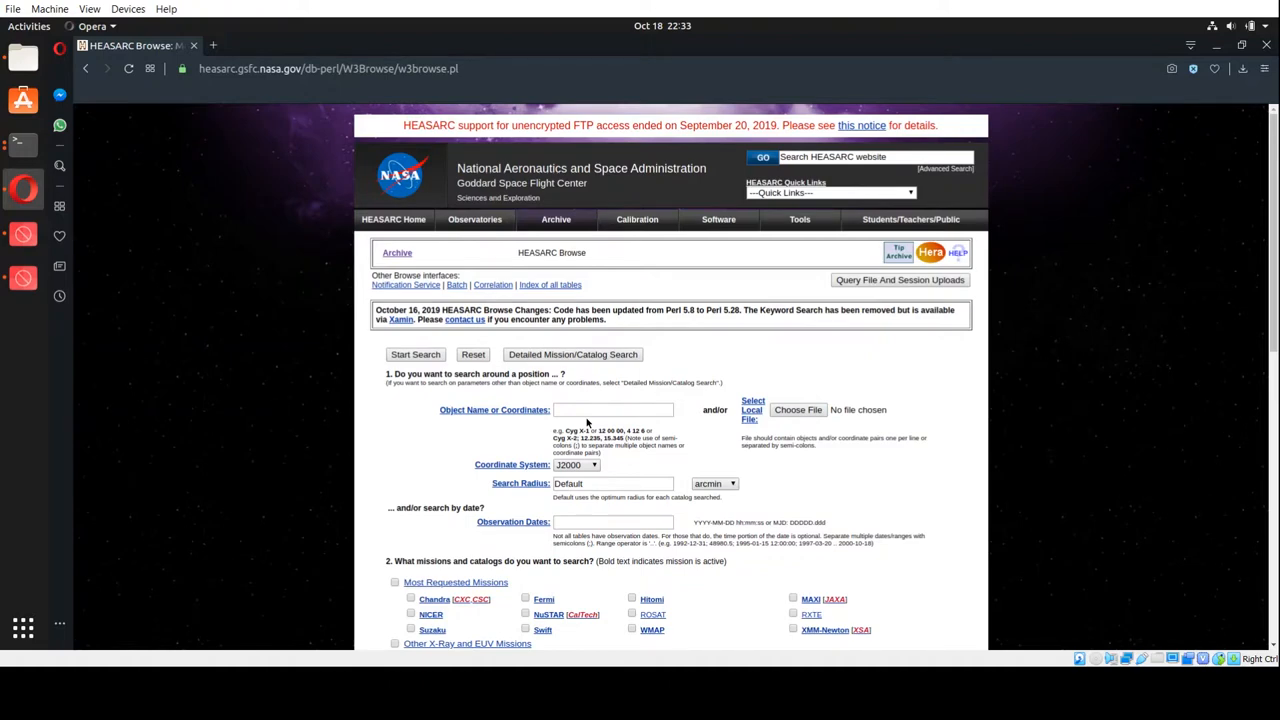
{"action": "mouse_move", "coordinate": [520, 354]}
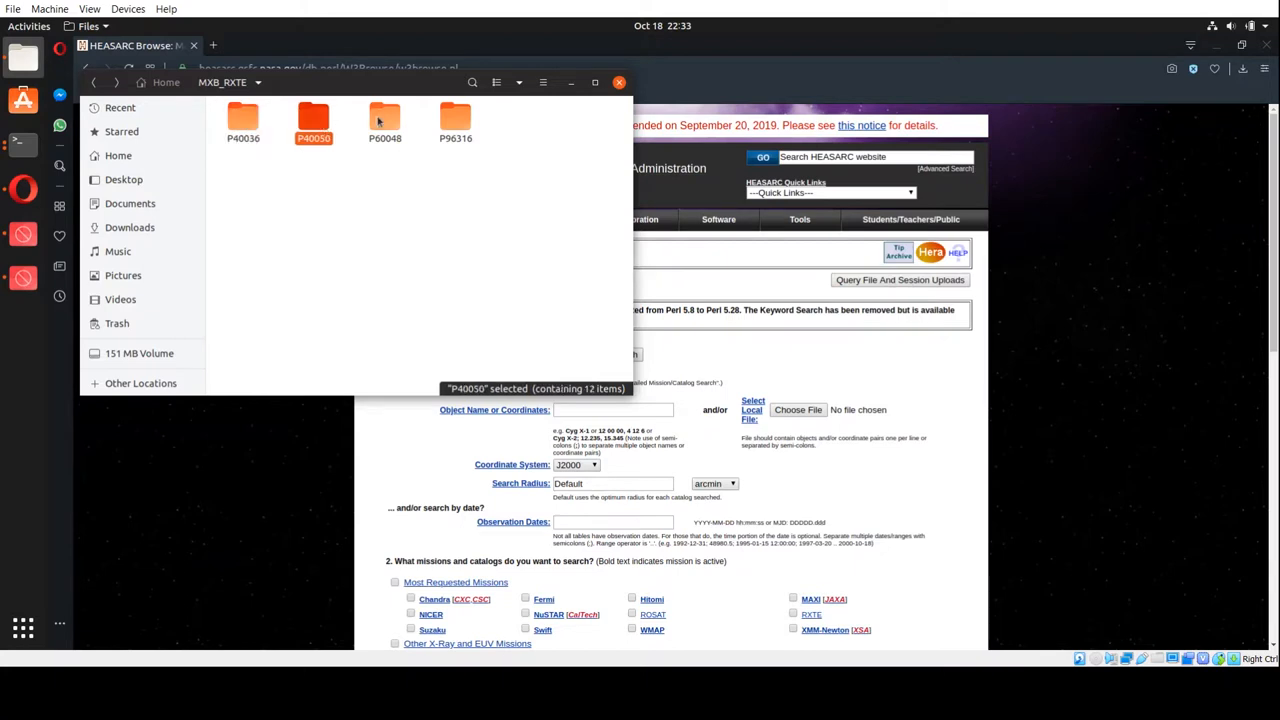
{"action": "left_click", "coordinate": [456, 118]}
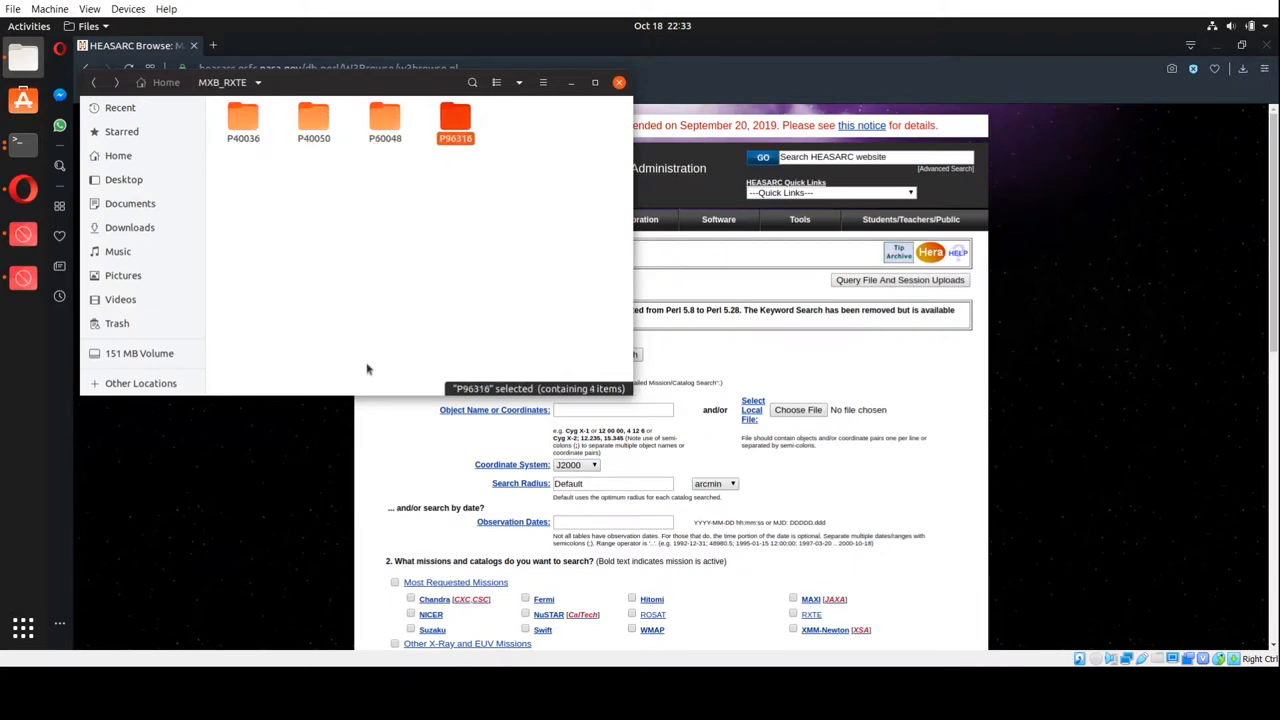
{"action": "left_click", "coordinate": [242, 120]}
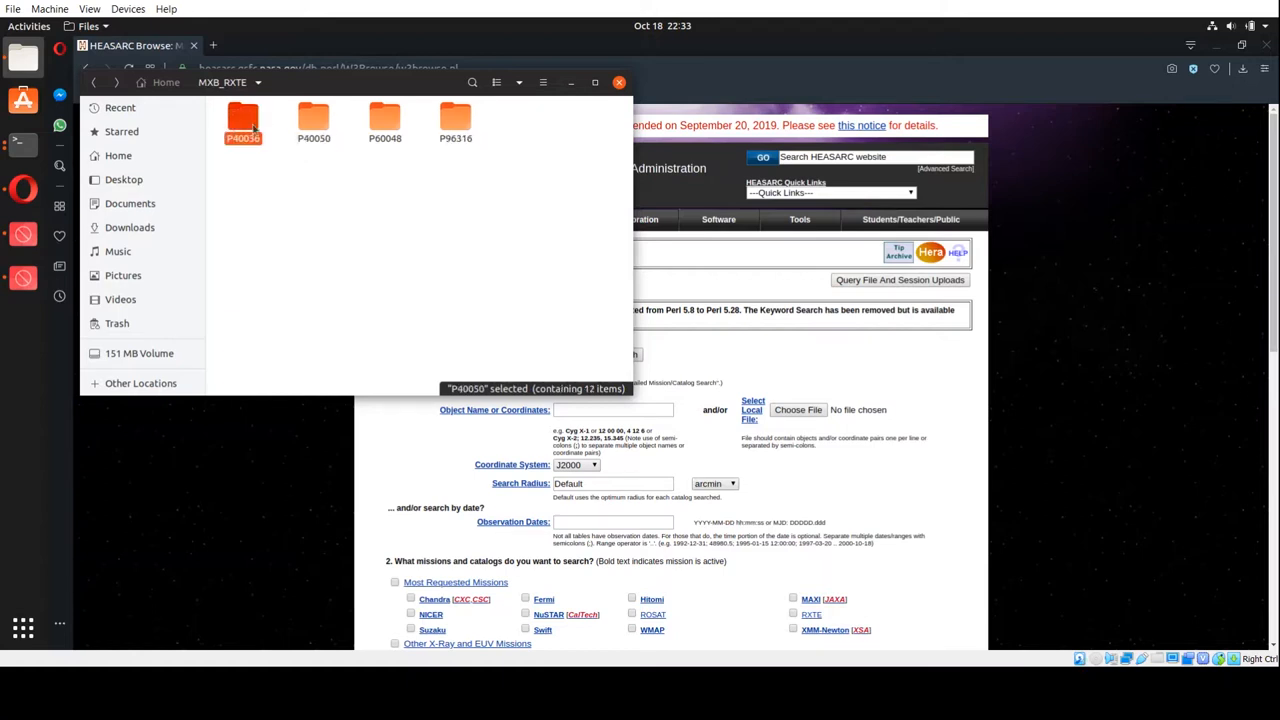
{"action": "double_click", "coordinate": [242, 120]}
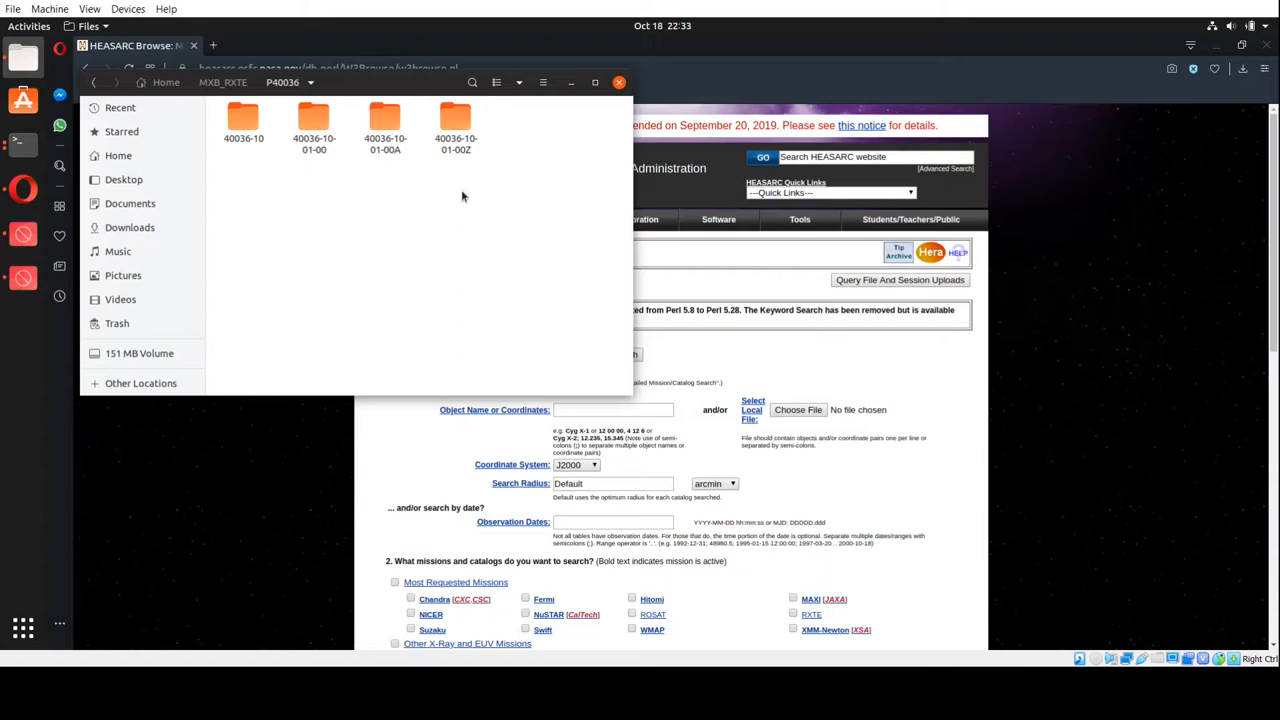
{"action": "mouse_move", "coordinate": [480, 204]}
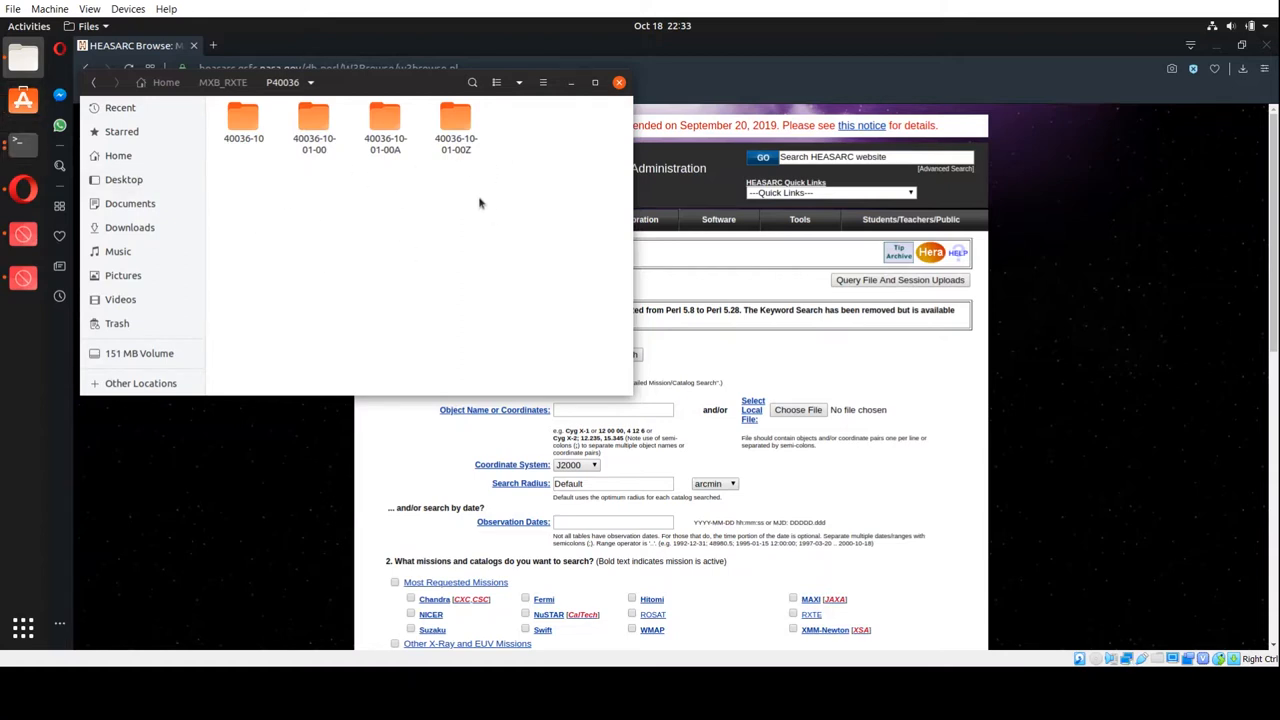
{"action": "mouse_move", "coordinate": [488, 200]}
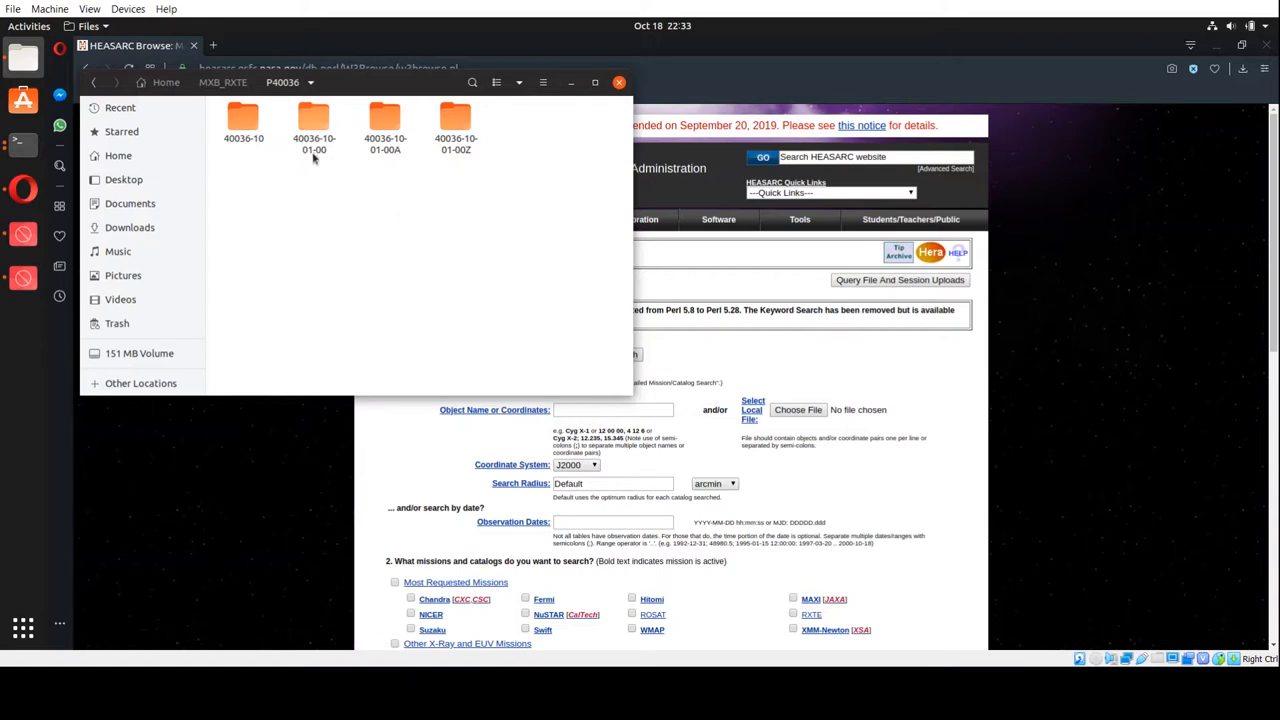
{"action": "left_click", "coordinate": [94, 82]}
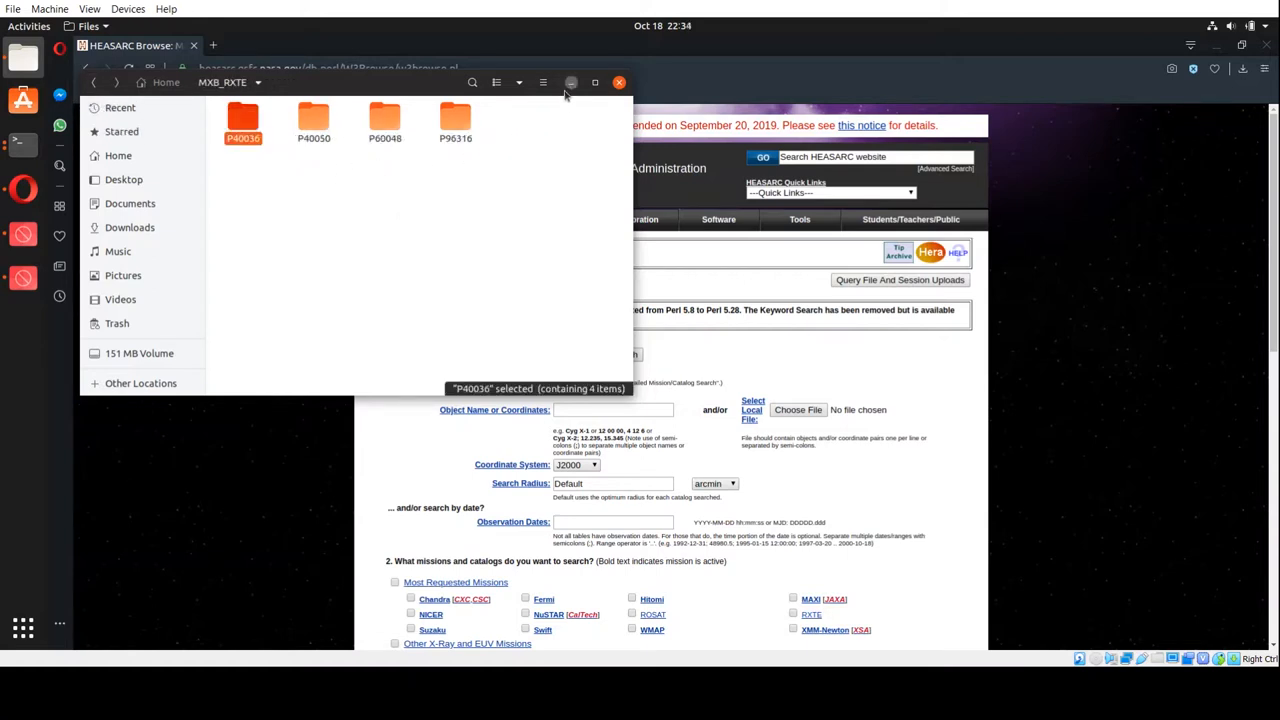
{"action": "left_click", "coordinate": [620, 82]}
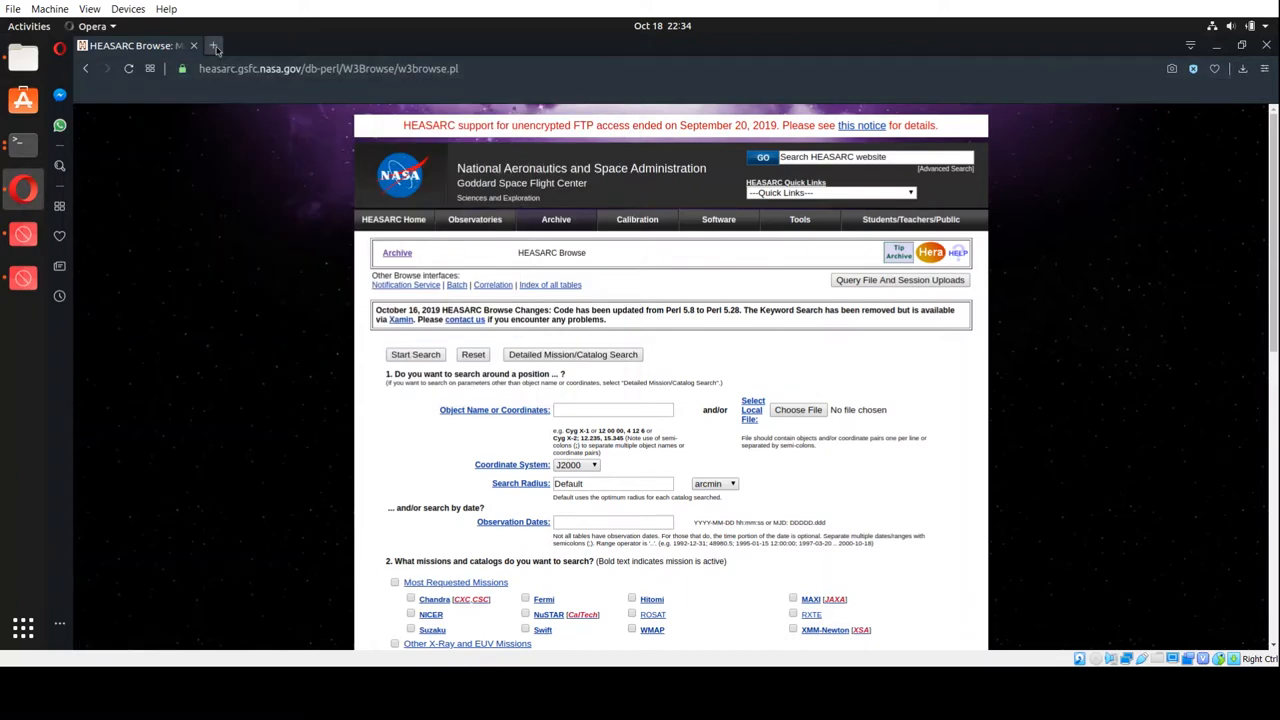
Copy the Xtefilt AppID list from the RXTE Cook Book page.
{"action": "left_click", "coordinate": [214, 44]}
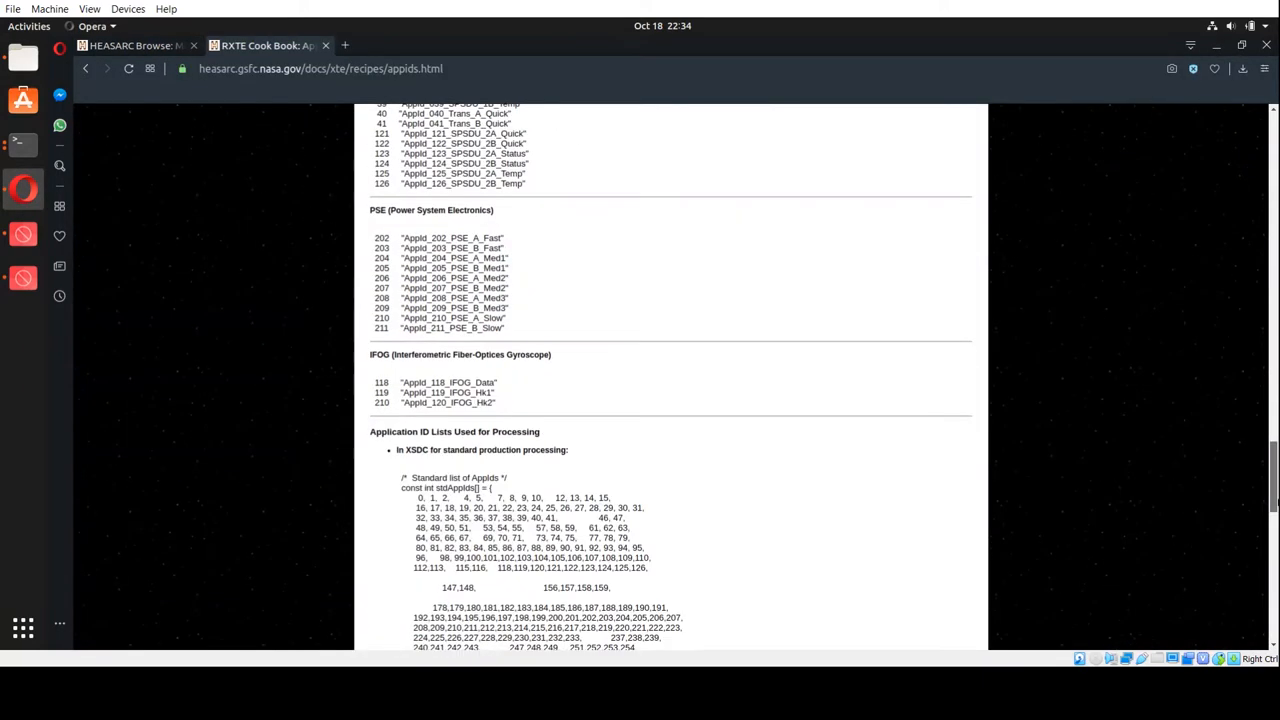
{"action": "scroll", "scroll_direction": "down", "scroll_amount": 3}
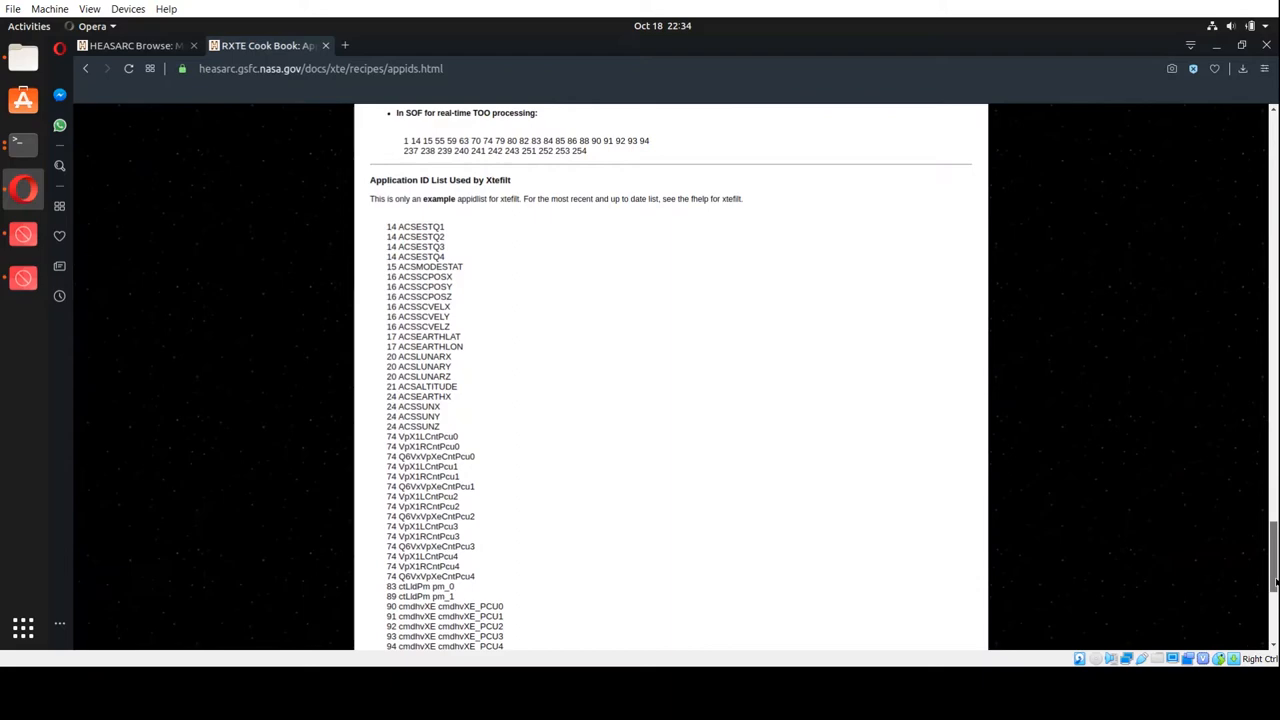
{"action": "mouse_move", "coordinate": [398, 228]}
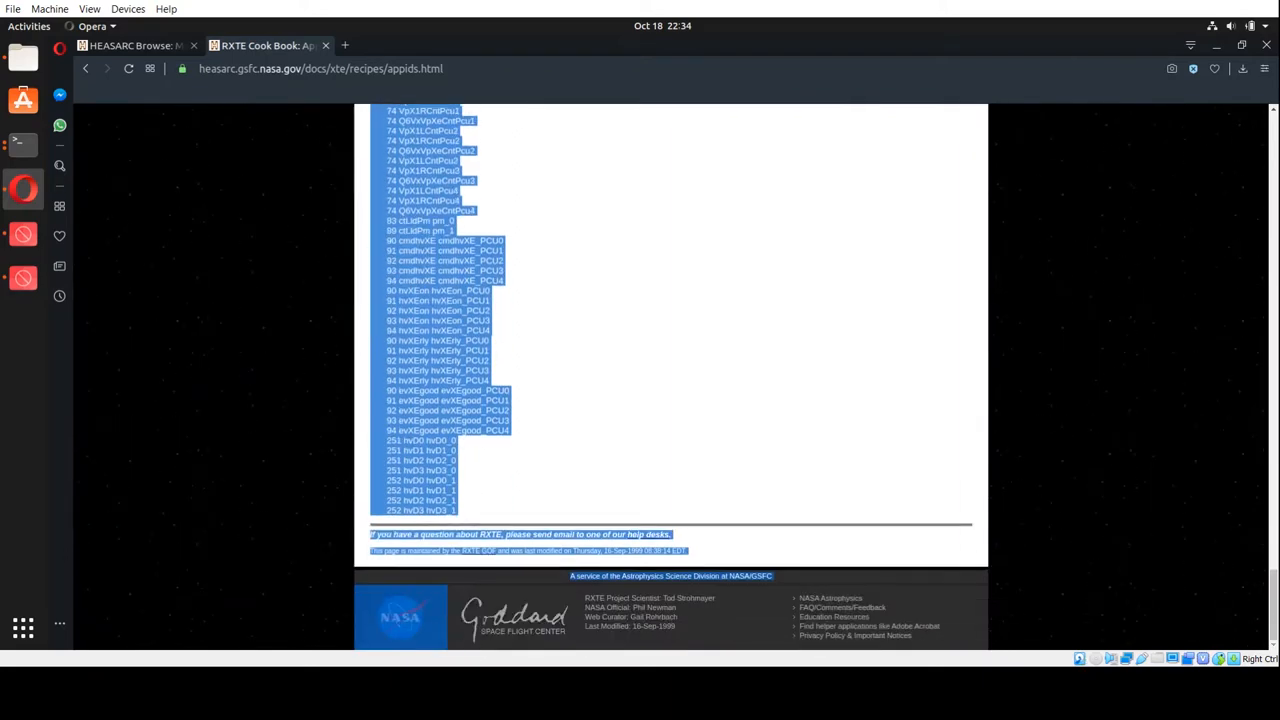
{"action": "right_click", "coordinate": [424, 480]}
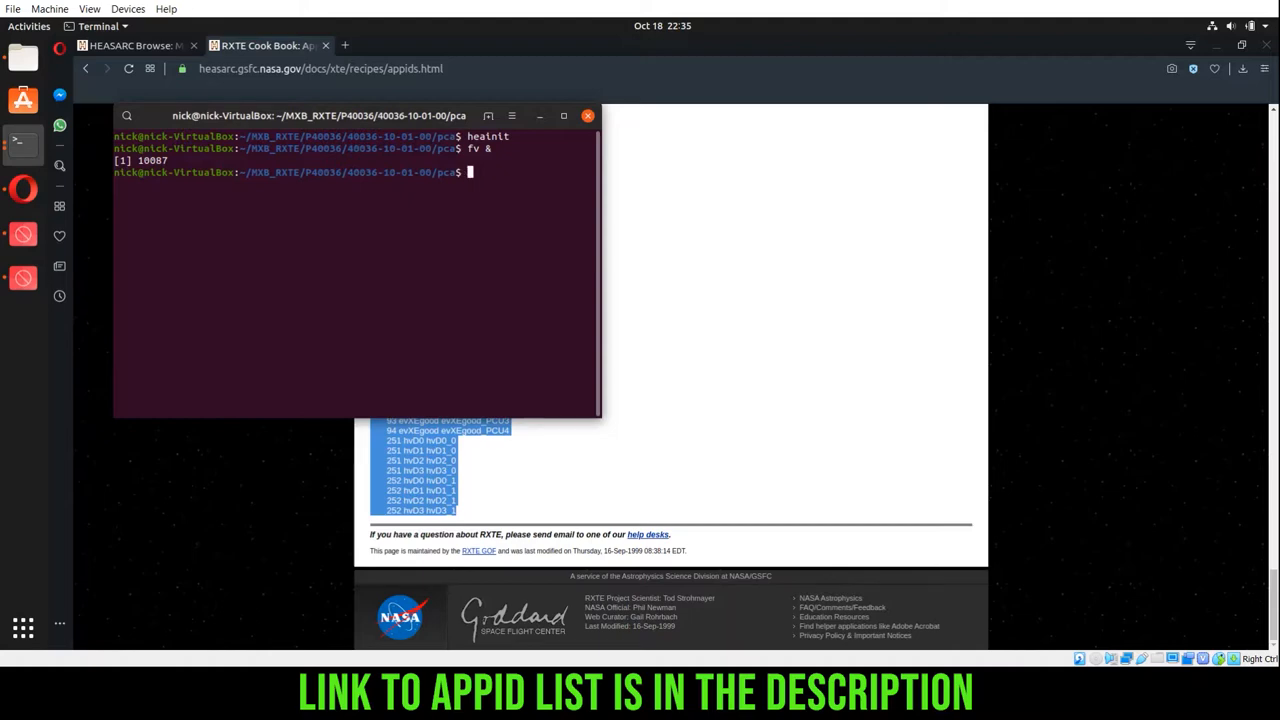
Launch gedit and paste the copied AppID list into a new untitled document.
{"action": "type", "text": "gedit"}
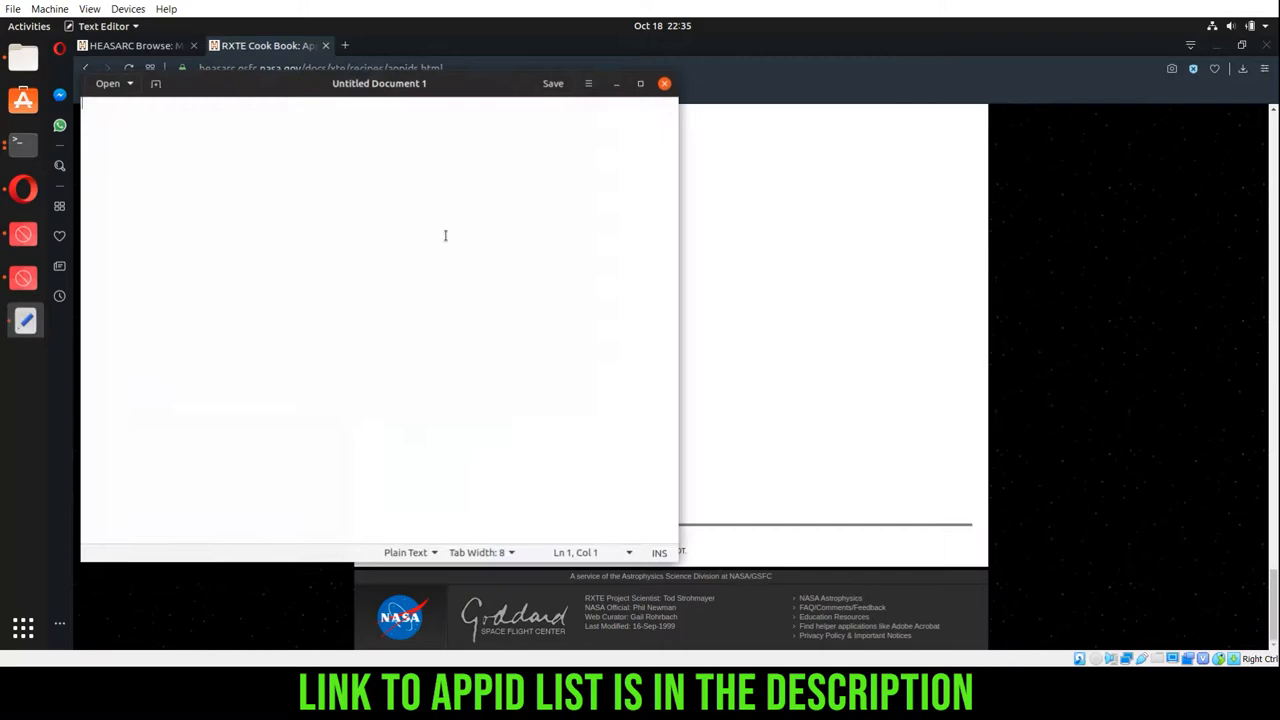
{"action": "right_click", "coordinate": [444, 236]}
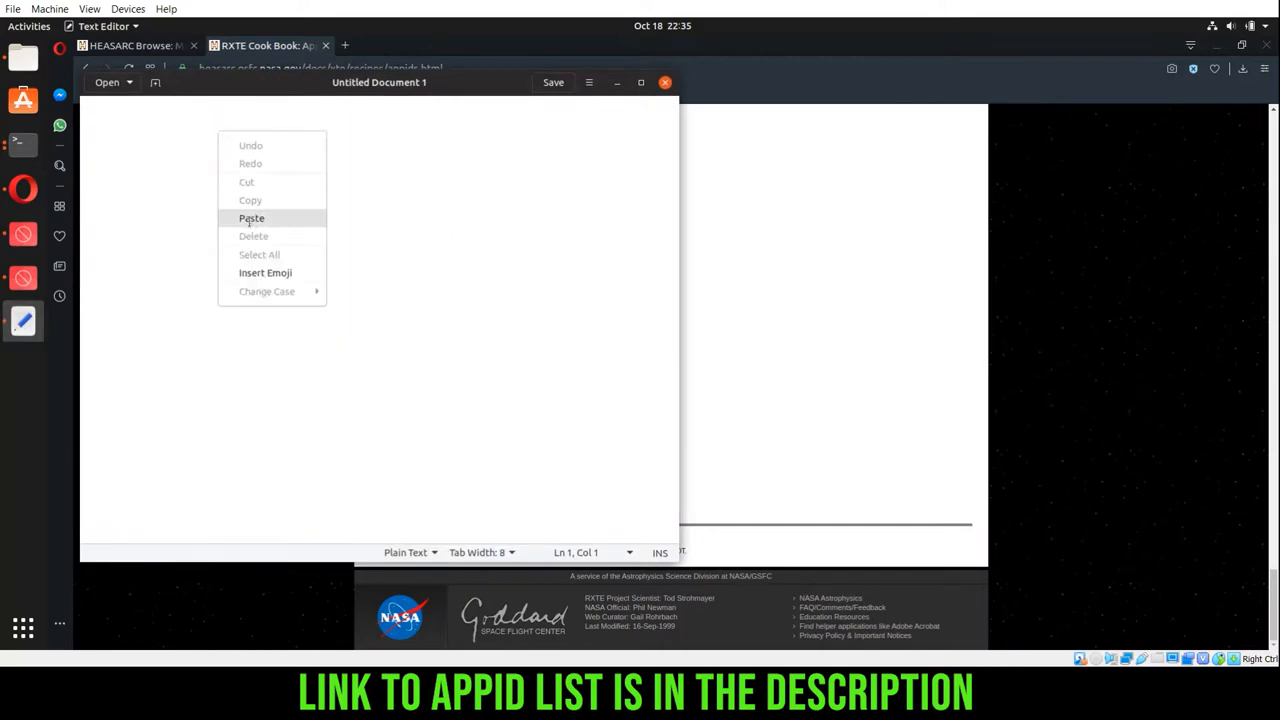
{"action": "left_click", "coordinate": [252, 218]}
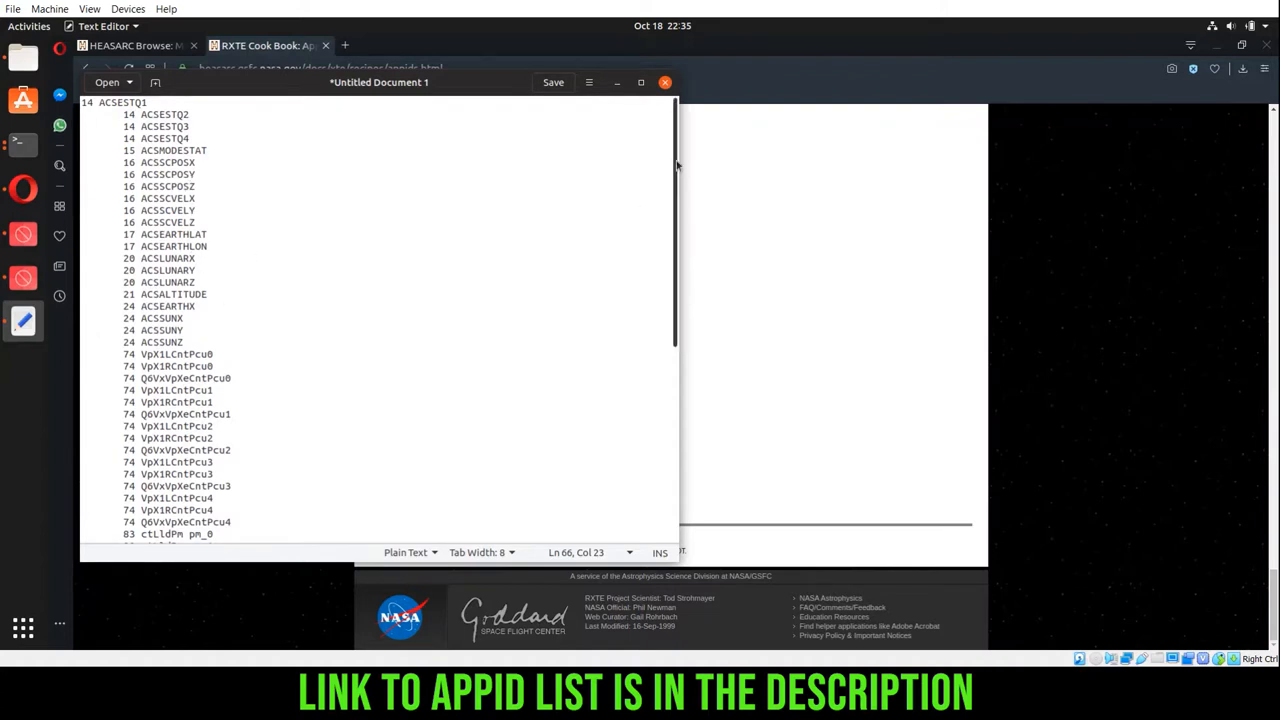
{"action": "scroll", "scroll_direction": "down", "scroll_amount": 3}
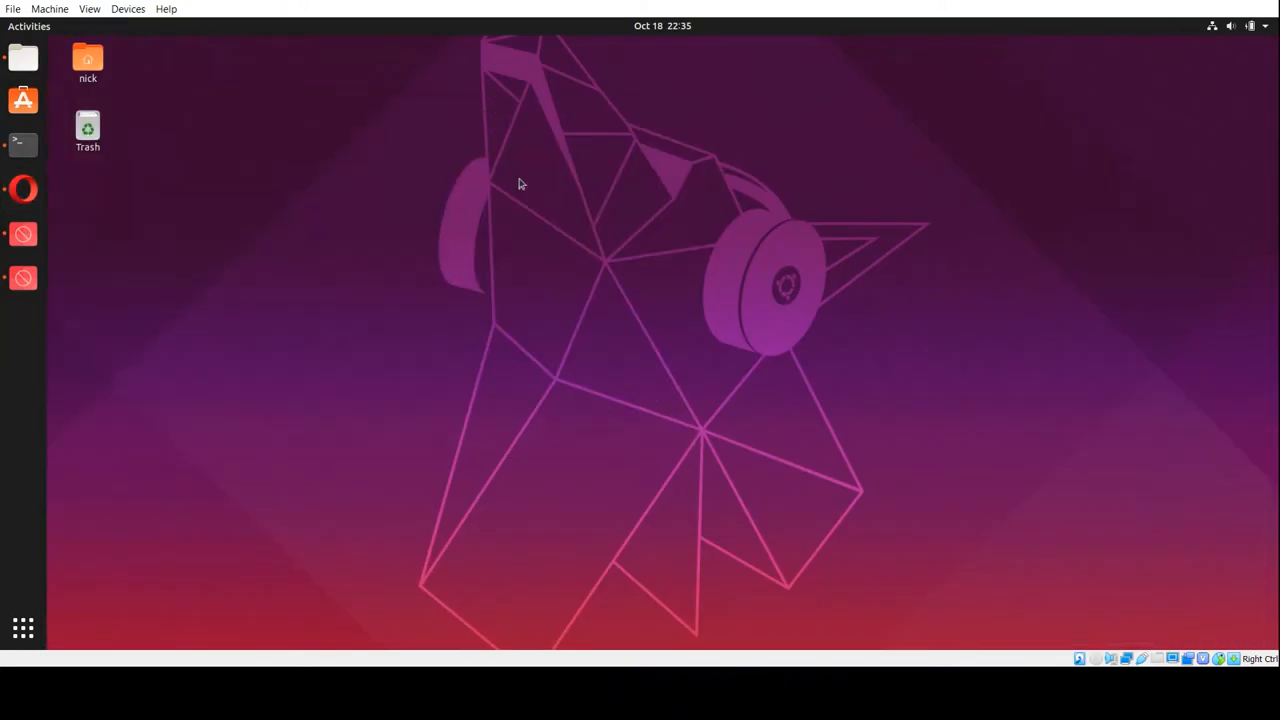
{"action": "double_click", "coordinate": [88, 58]}
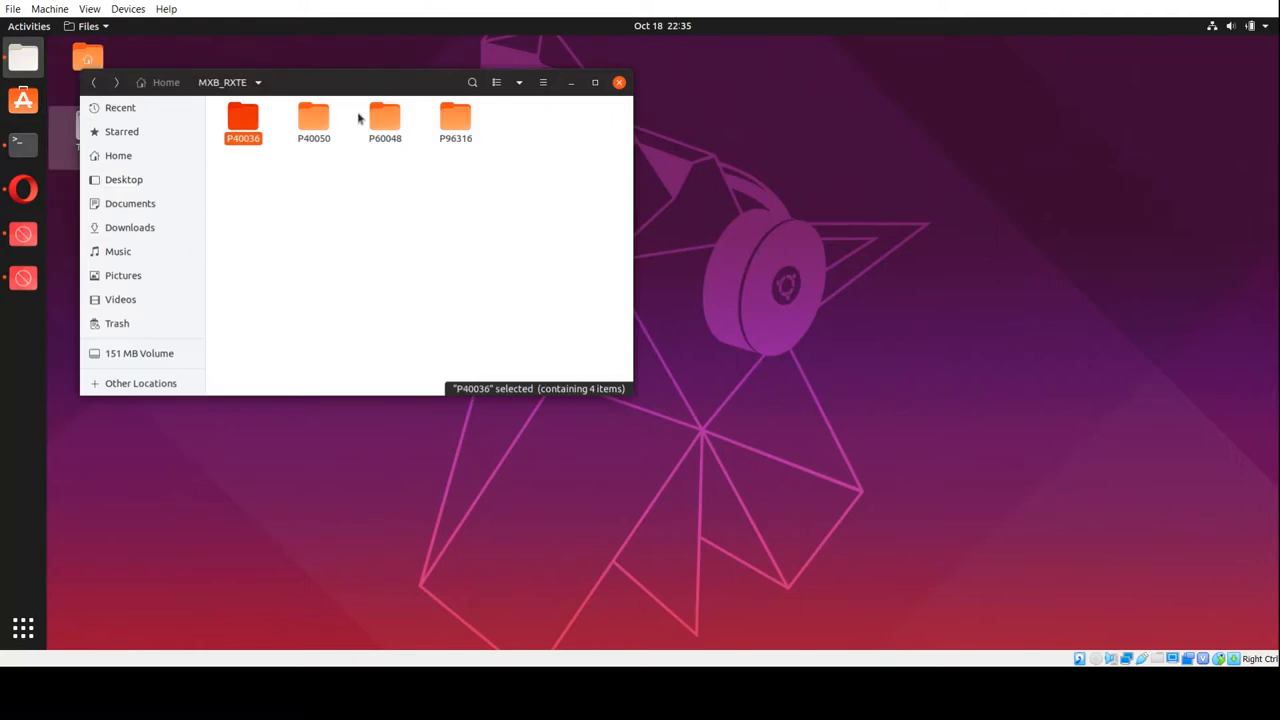
{"action": "double_click", "coordinate": [312, 118]}
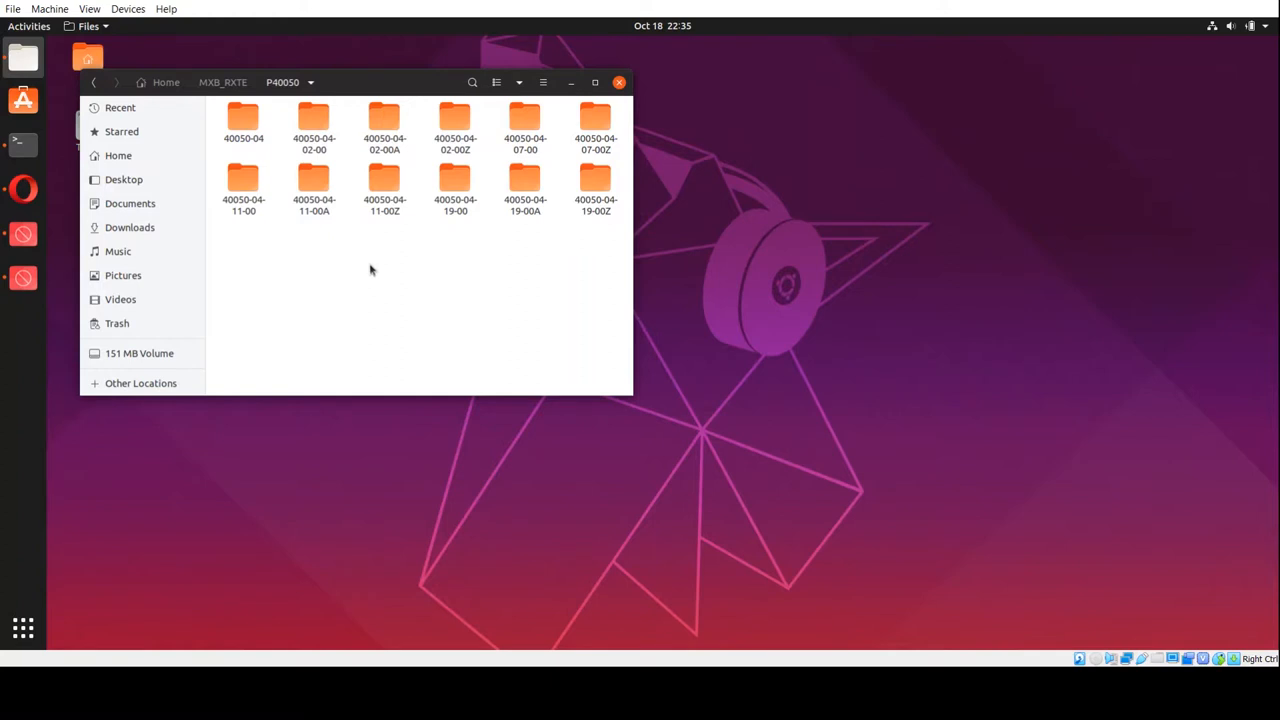
{"action": "left_click", "coordinate": [244, 184]}
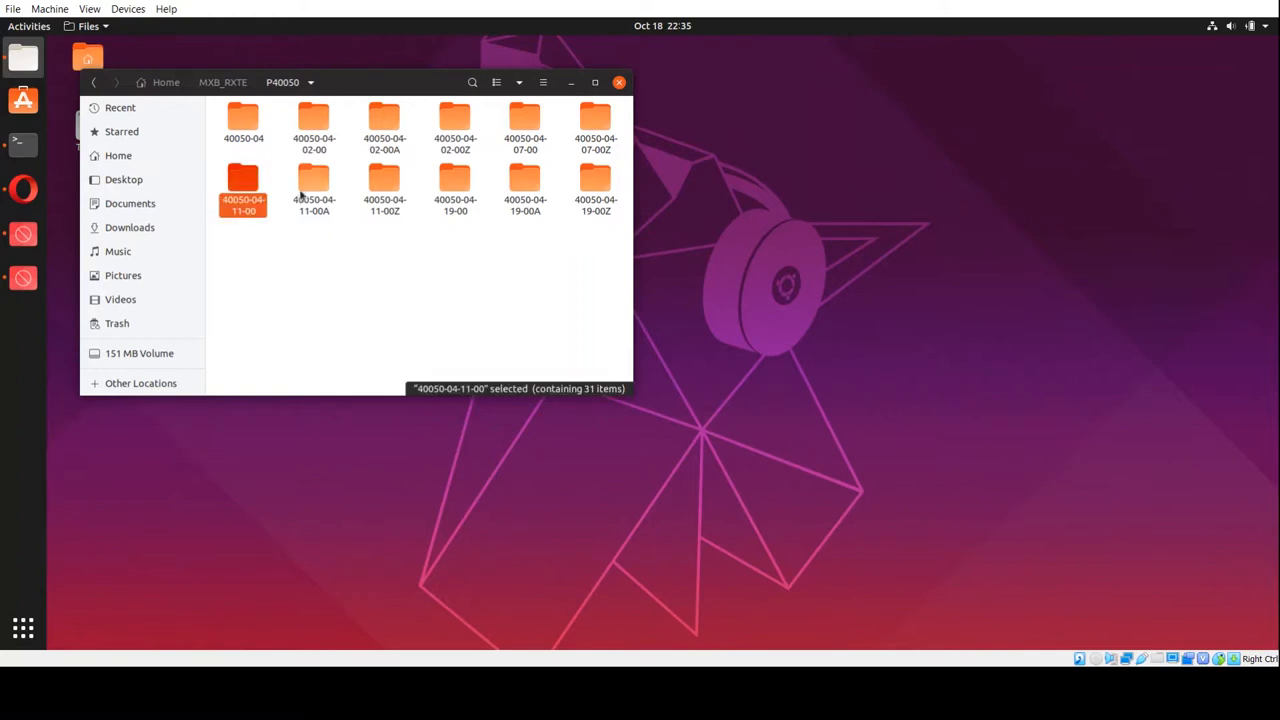
{"action": "left_click", "coordinate": [314, 184]}
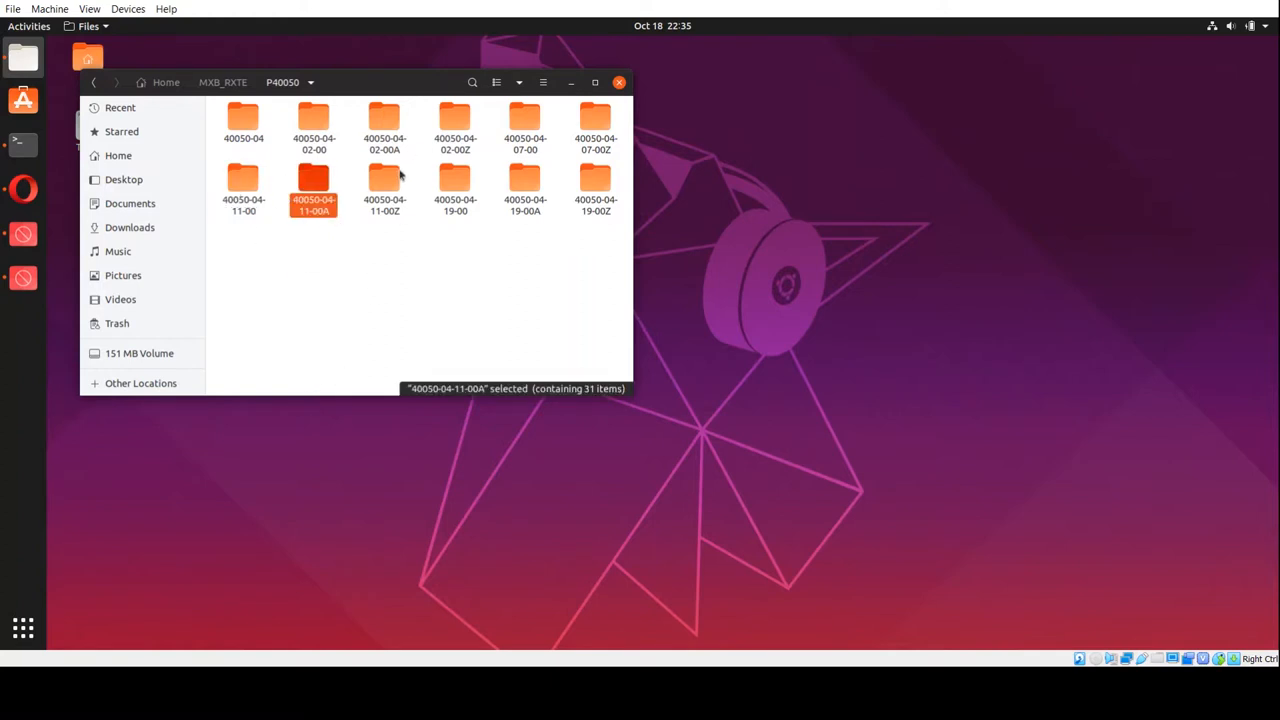
{"action": "left_click", "coordinate": [384, 184]}
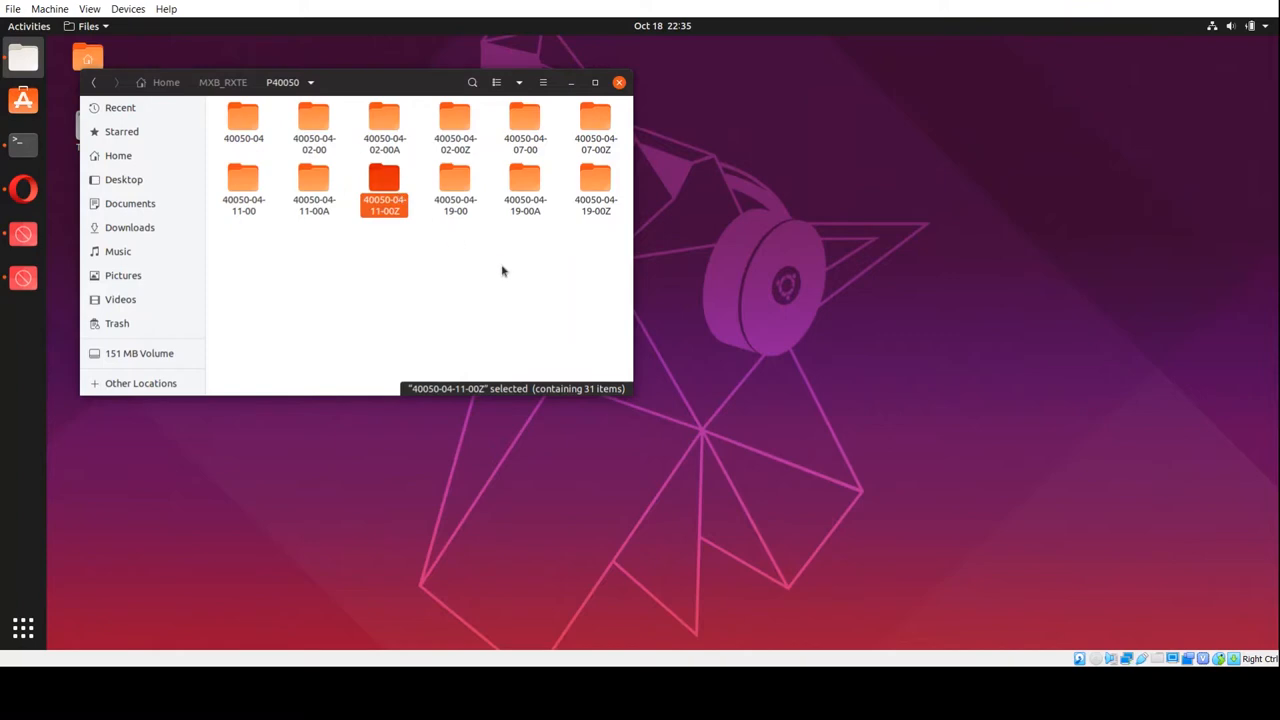
{"action": "mouse_move", "coordinate": [292, 150]}
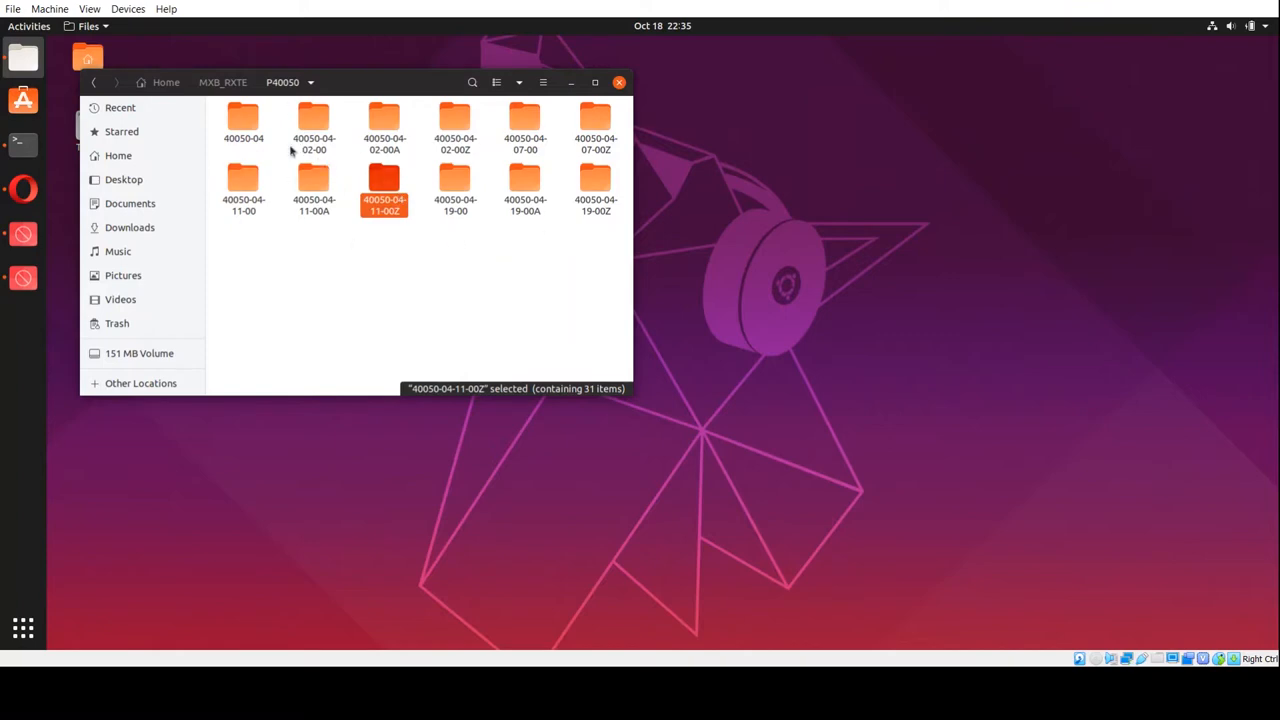
{"action": "left_click", "coordinate": [94, 82]}
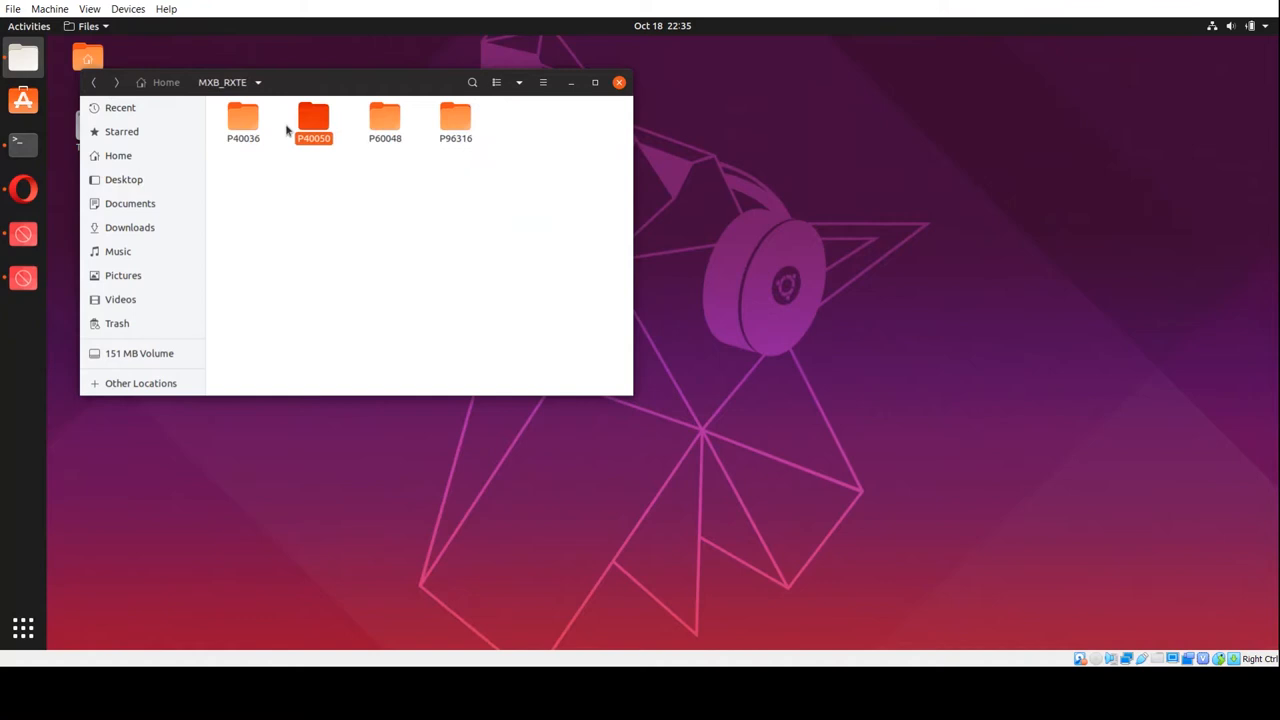
{"action": "left_click", "coordinate": [312, 118]}
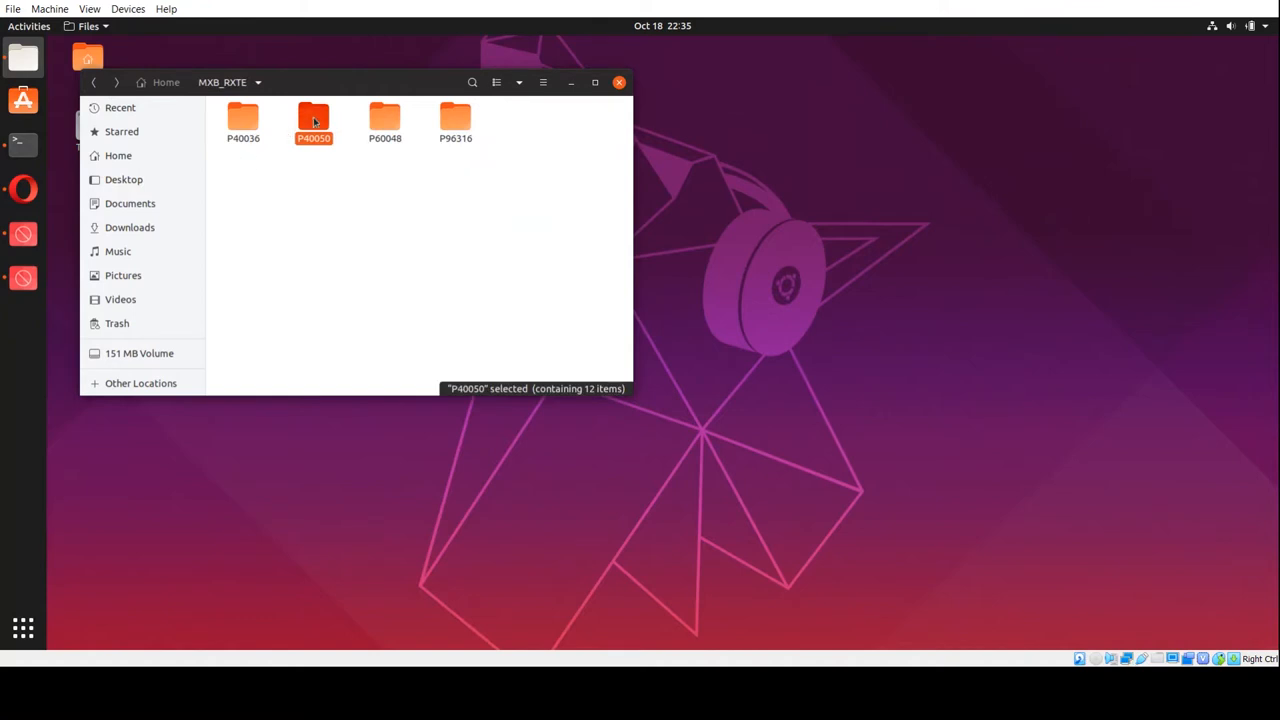
{"action": "double_click", "coordinate": [312, 120]}
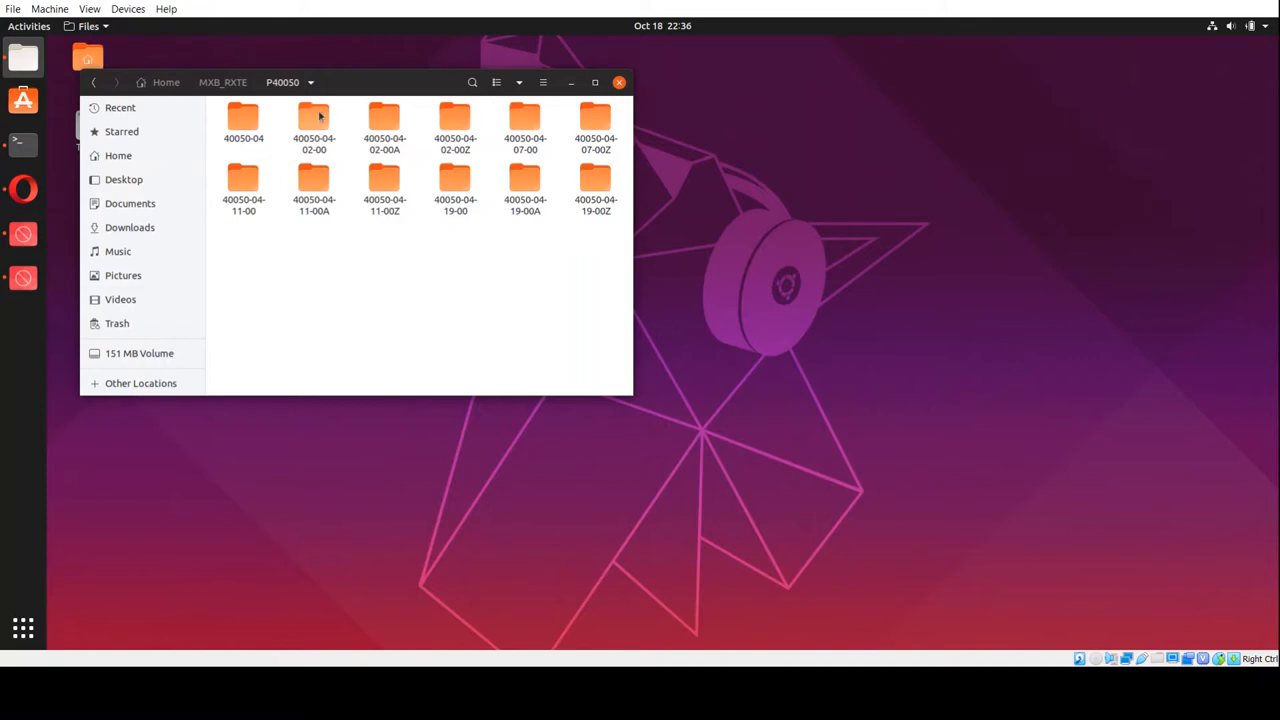
{"action": "double_click", "coordinate": [314, 116]}
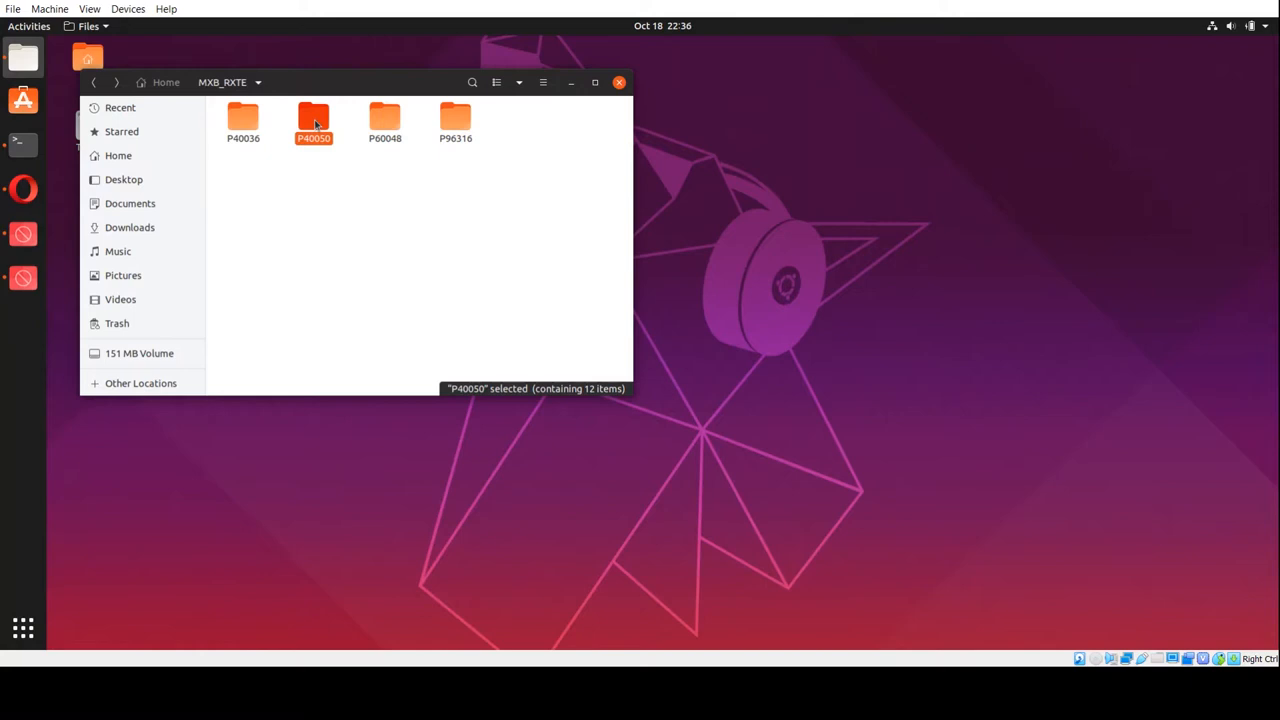
{"action": "double_click", "coordinate": [312, 118]}
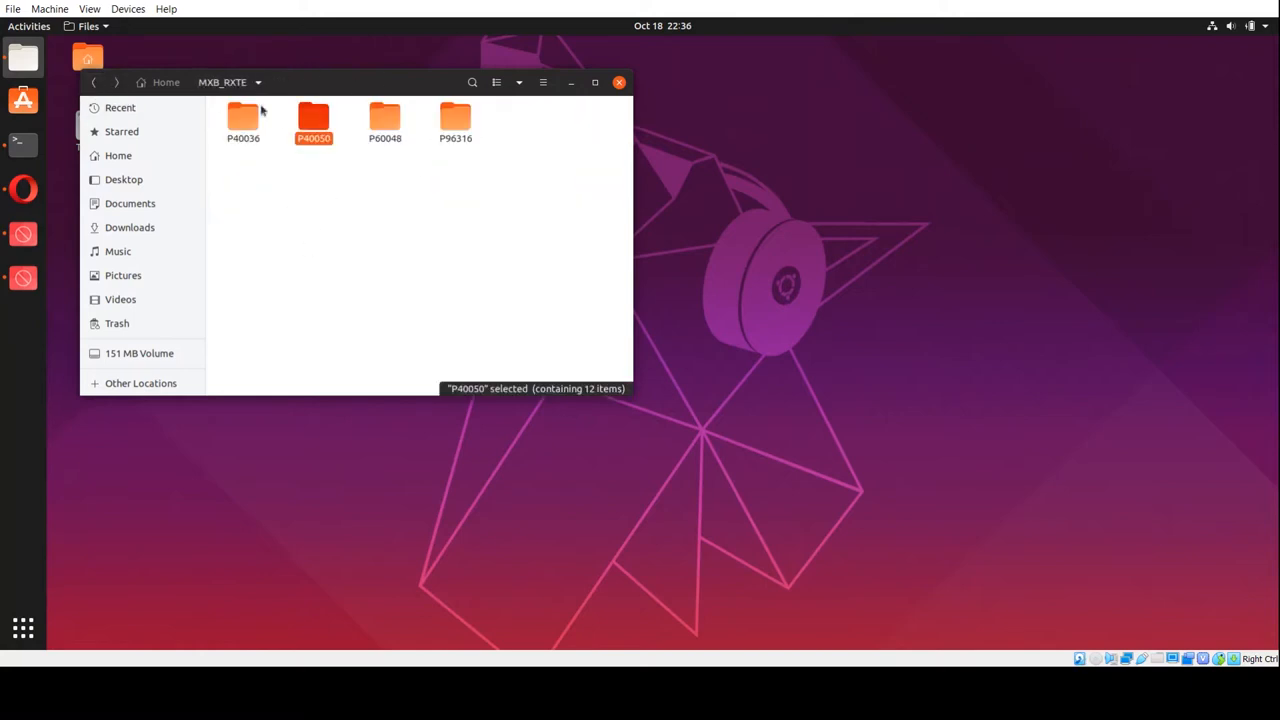
{"action": "double_click", "coordinate": [244, 118]}
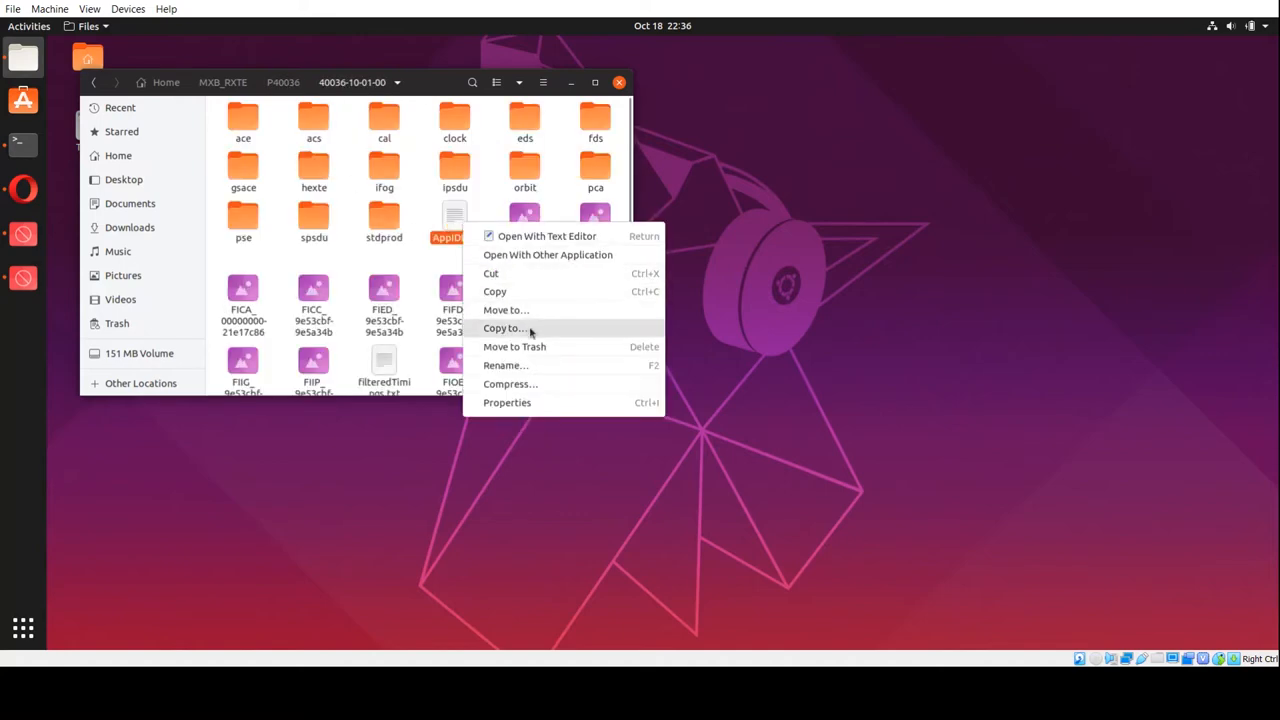
{"action": "left_click", "coordinate": [504, 328]}
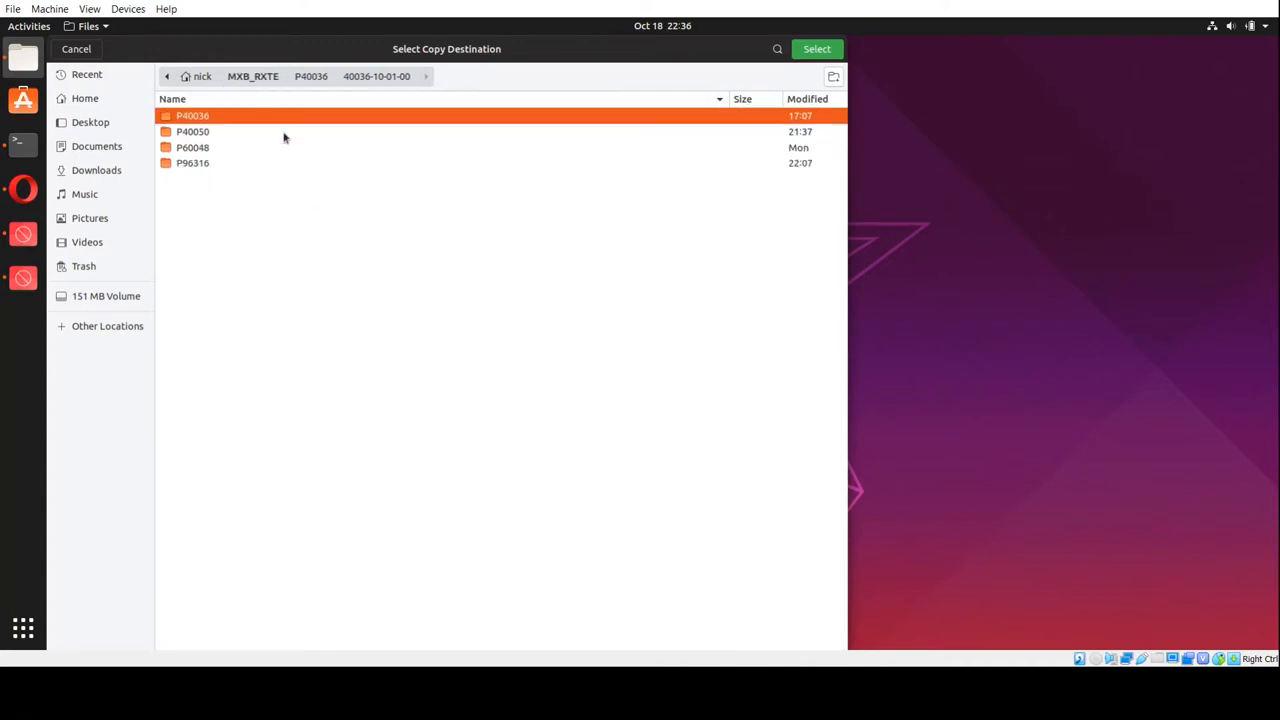
{"action": "double_click", "coordinate": [192, 132]}
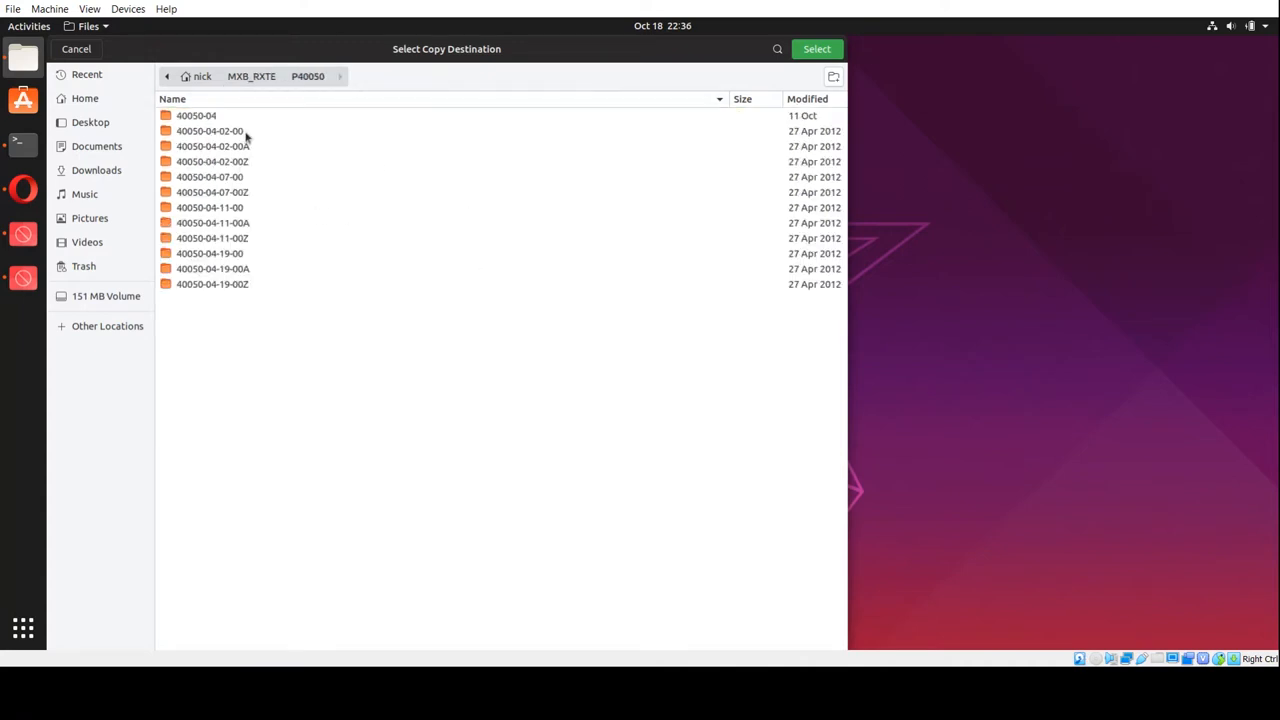
{"action": "double_click", "coordinate": [210, 130]}
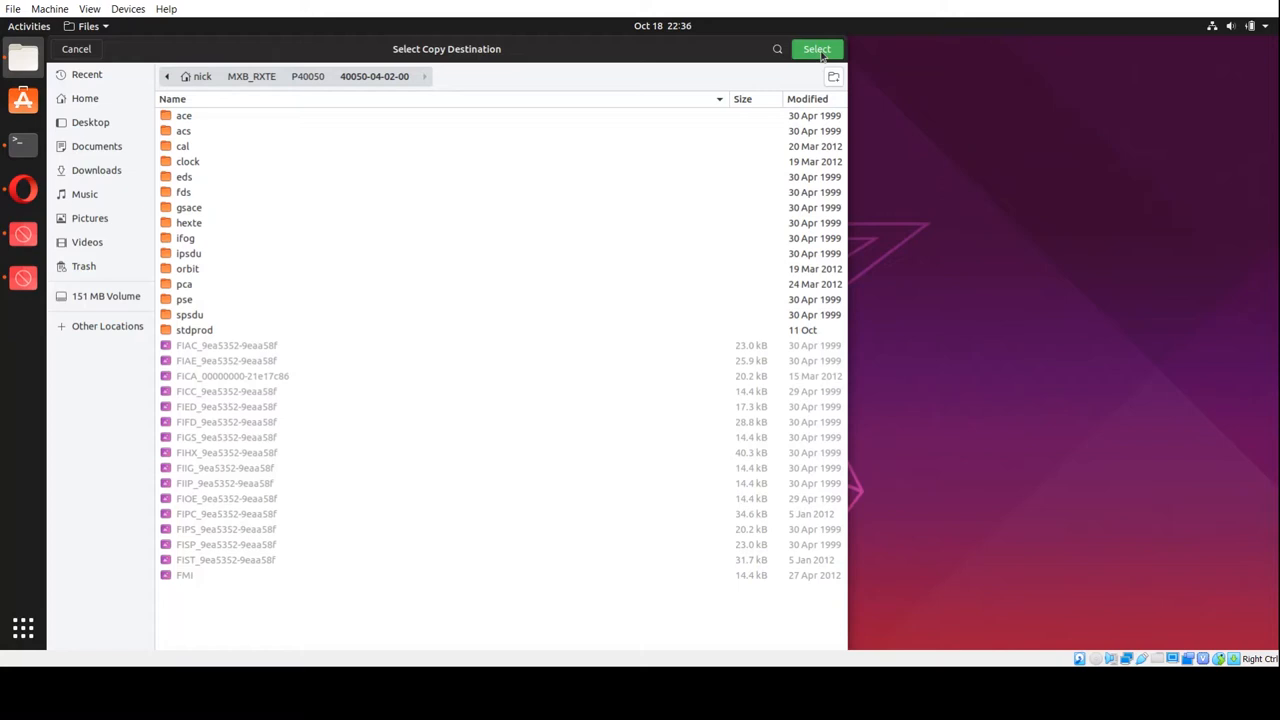
{"action": "left_click", "coordinate": [816, 48]}
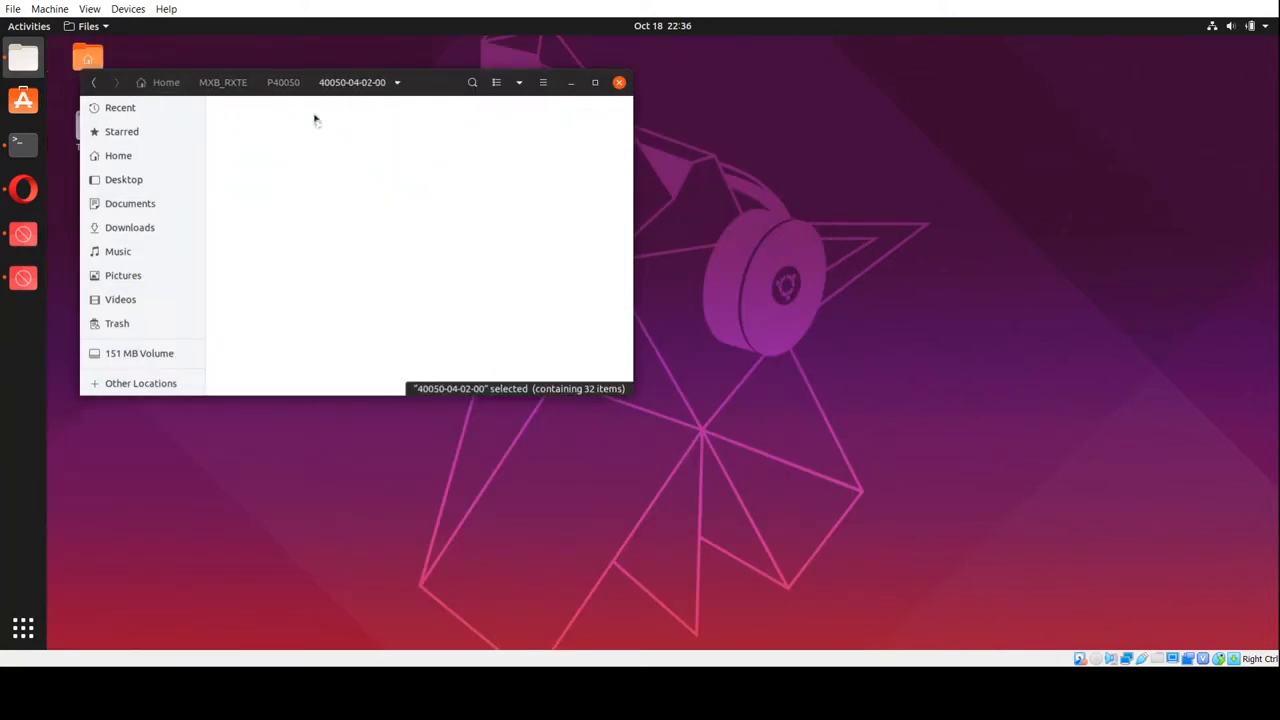
{"action": "right_click", "coordinate": [456, 130]}
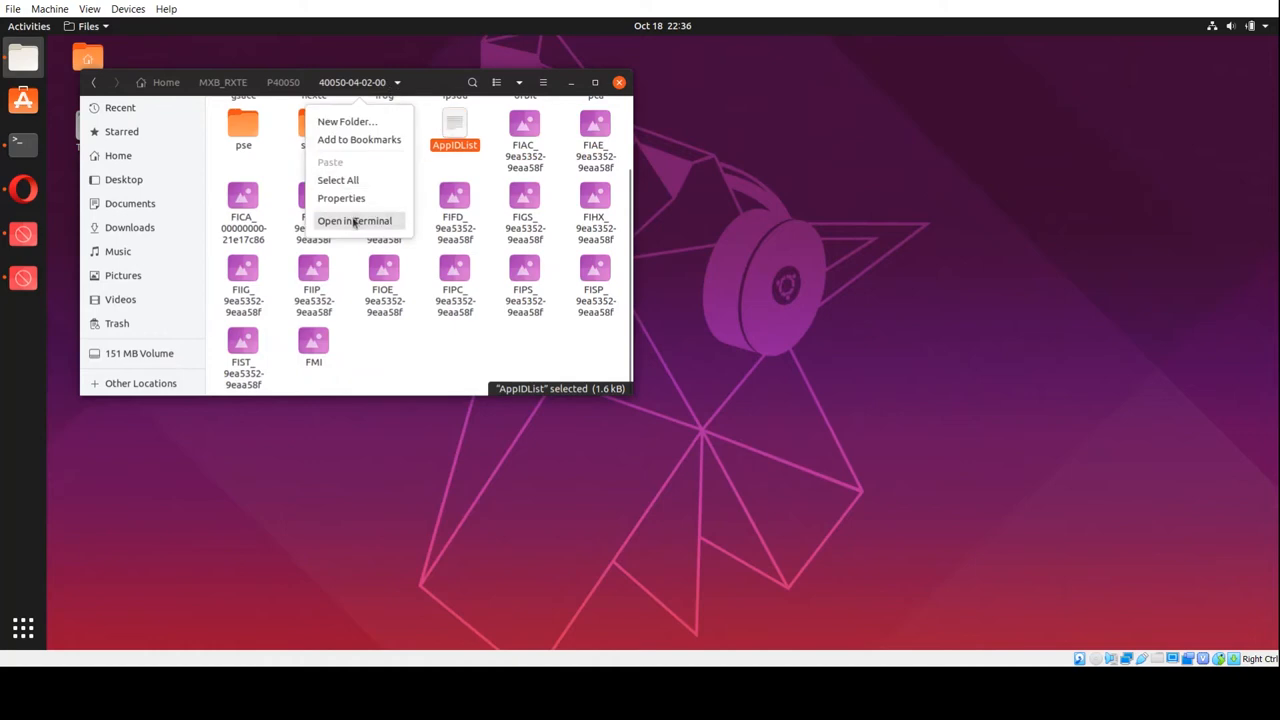
{"action": "left_click", "coordinate": [354, 220]}
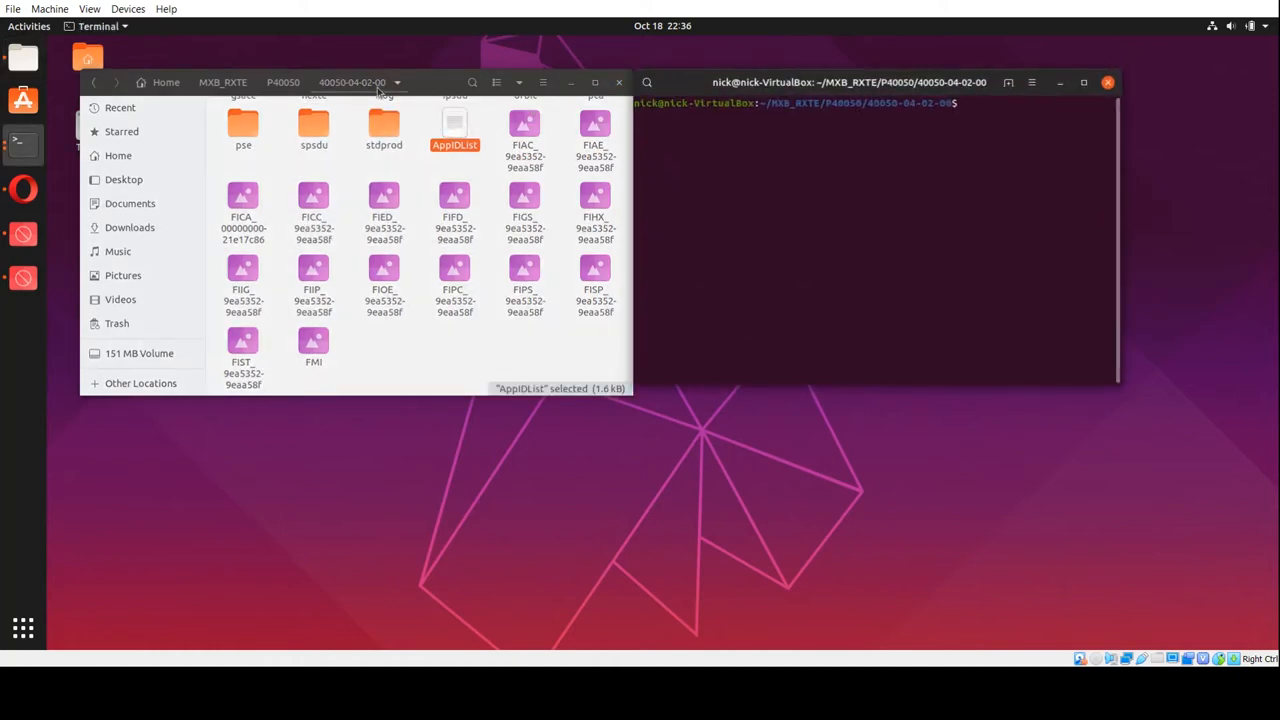
{"action": "type", "text": "e"}
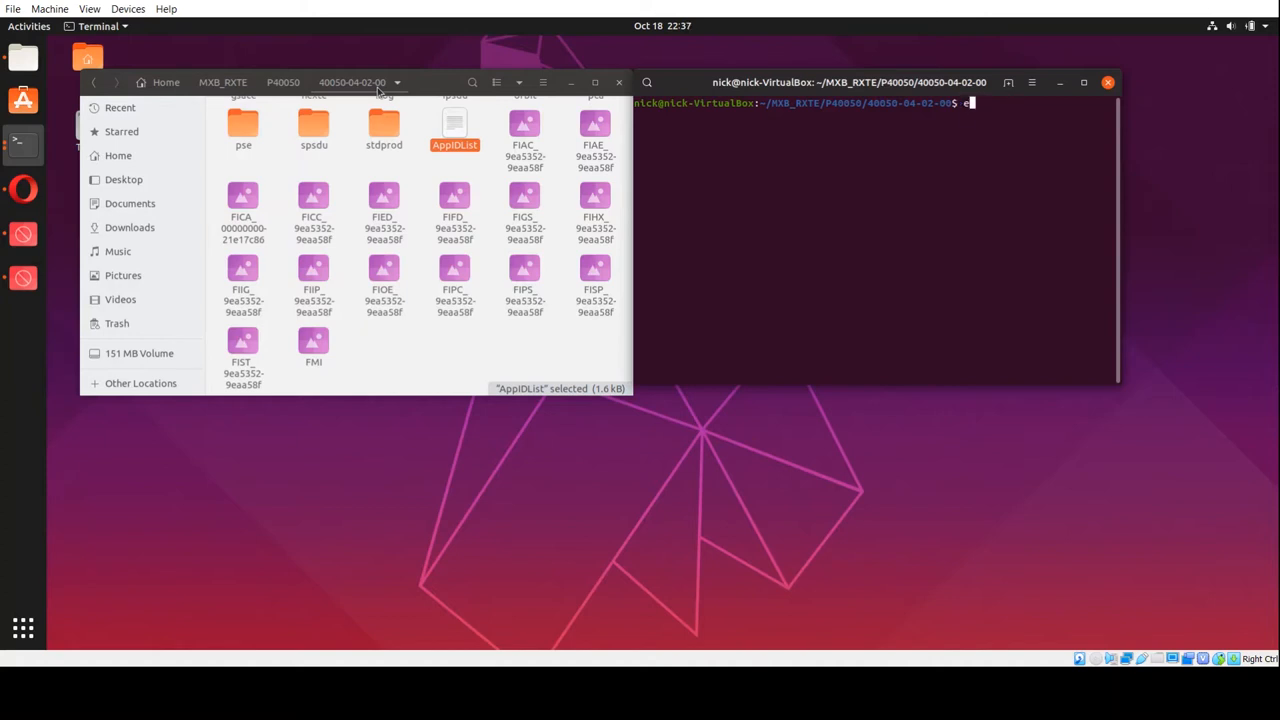
{"action": "type", "text": "ainity"}
{"action": "type", "text": "heainit"}
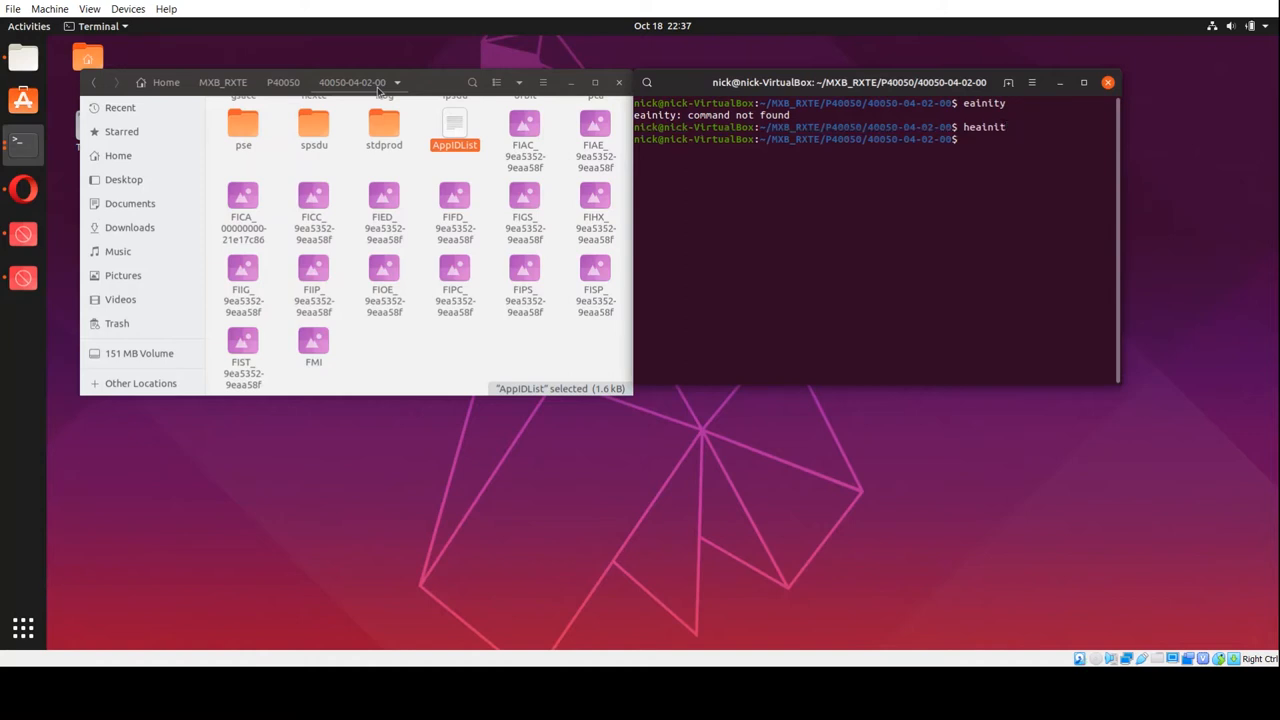
{"action": "type", "text": "xtefilt"}
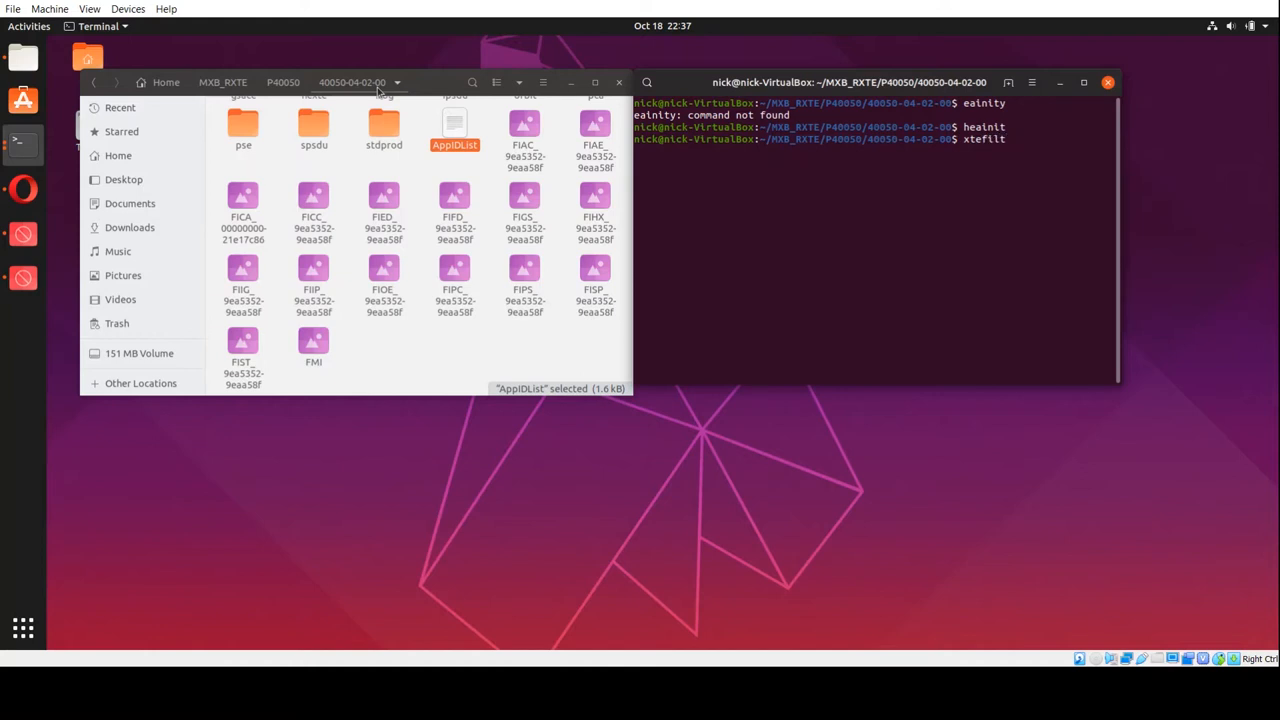
{"action": "key", "text": "Return"}
{"action": "type", "text": "40050"}
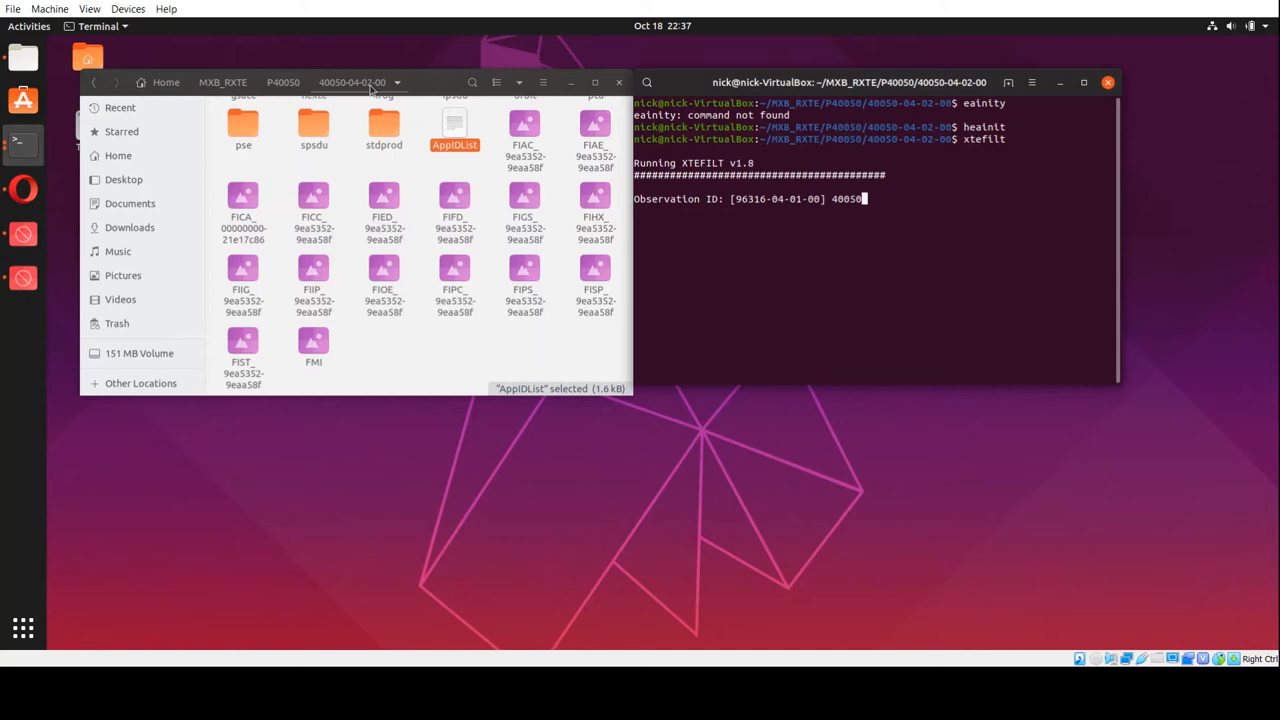
{"action": "type", "text": "-0"}
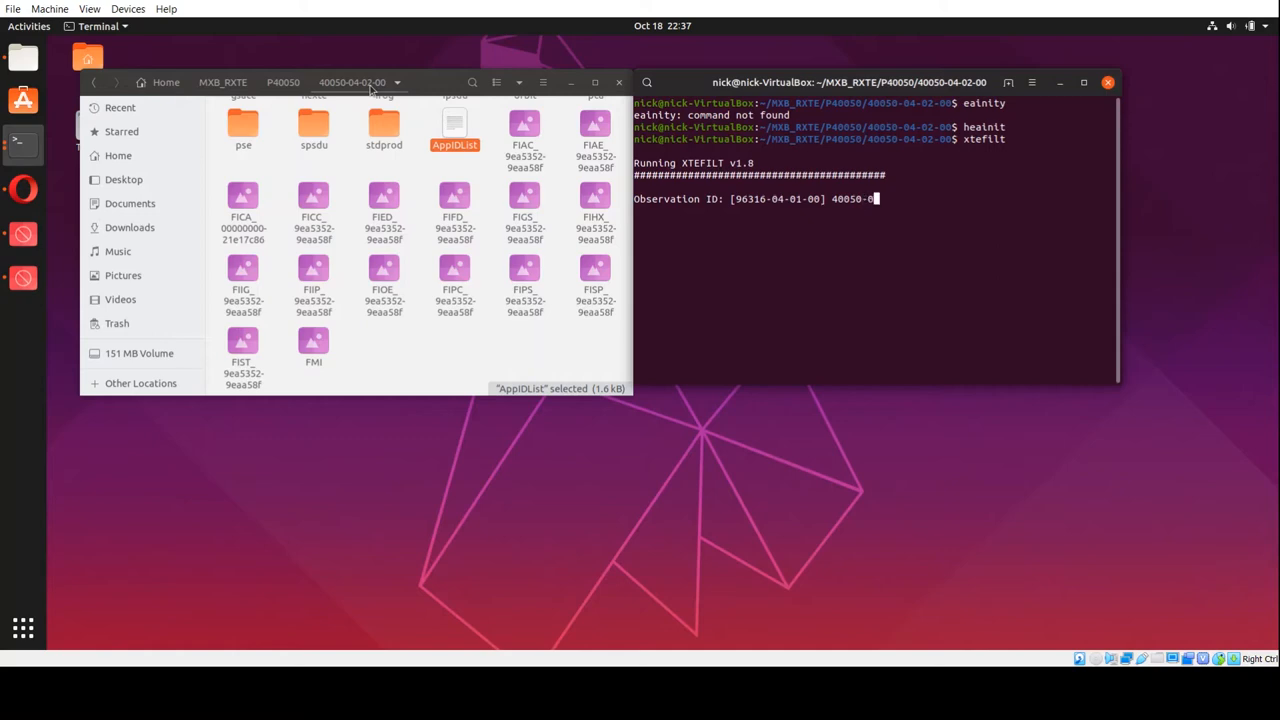
{"action": "type", "text": "4-"}
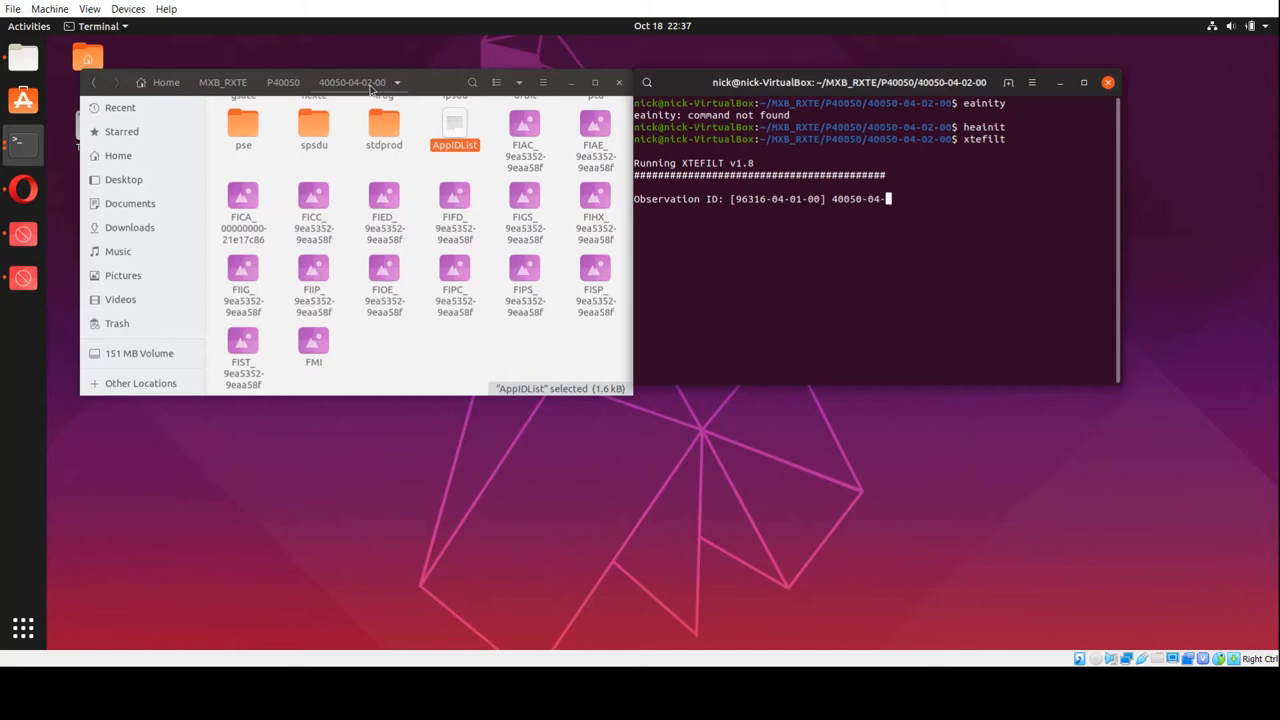
{"action": "type", "text": "2-00"}
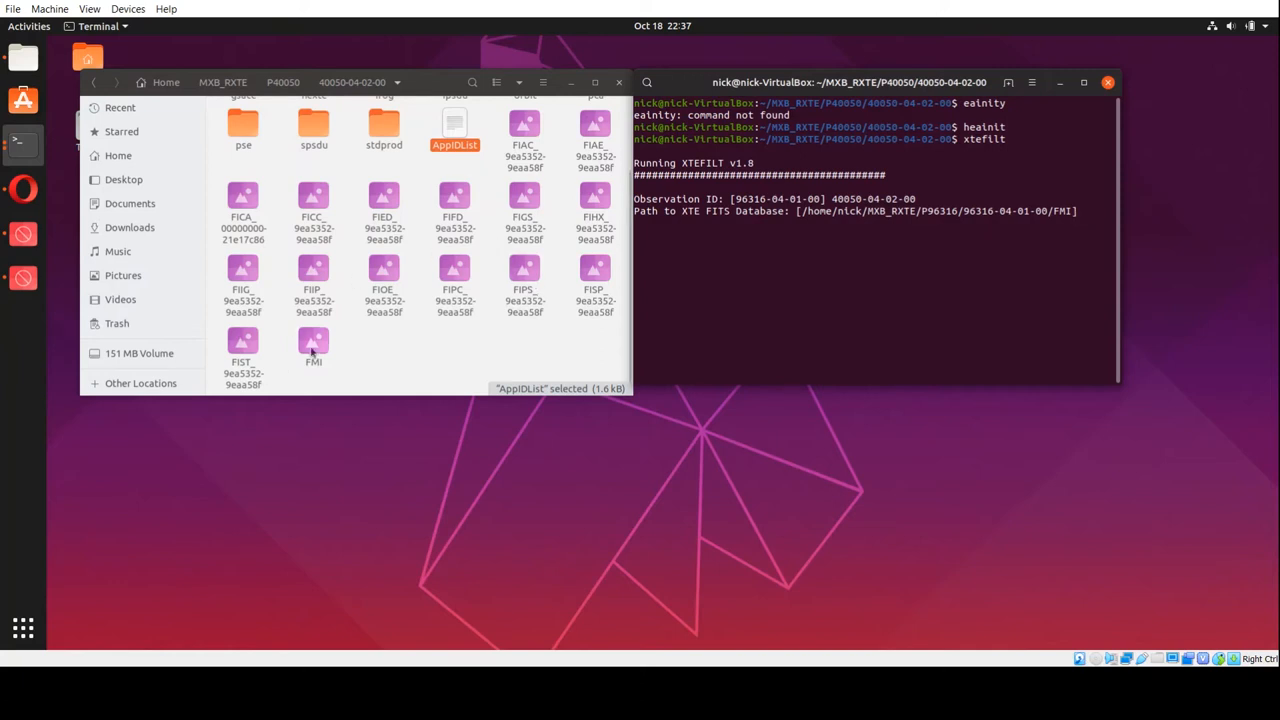
{"action": "left_click", "coordinate": [312, 344]}
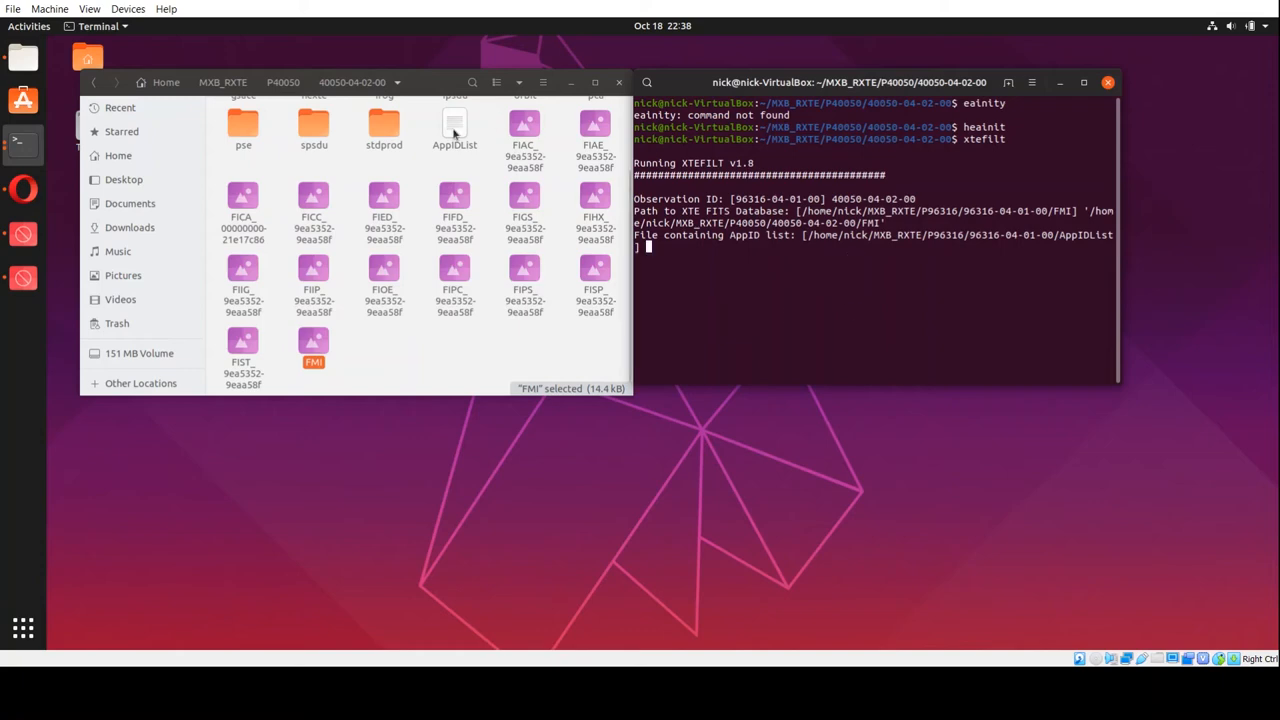
{"action": "left_click", "coordinate": [456, 124]}
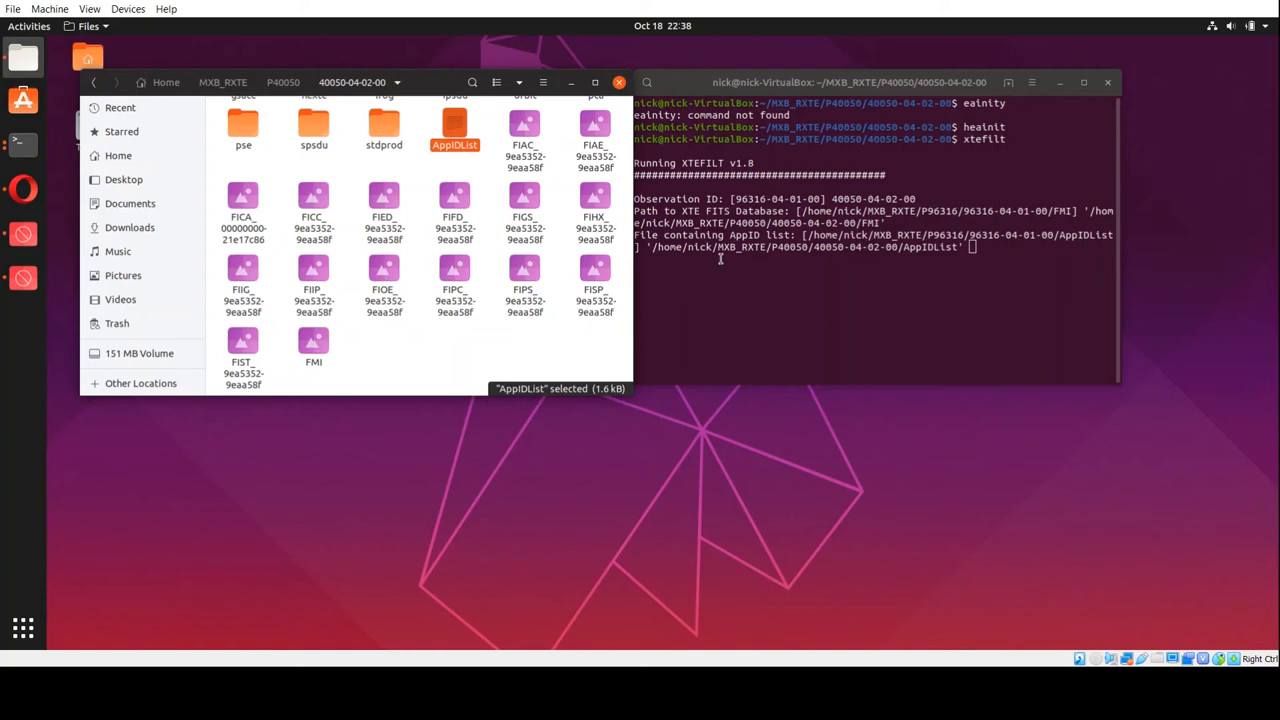
{"action": "mouse_move", "coordinate": [1008, 264]}
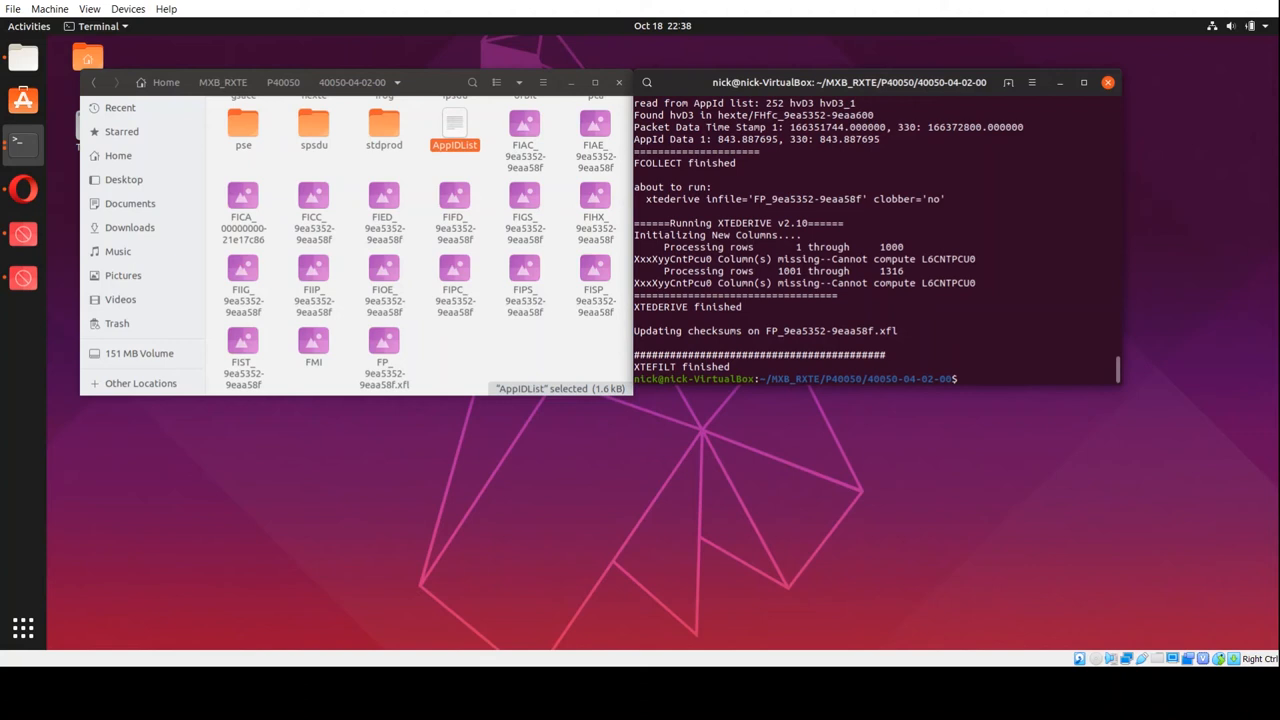
Launch fv in the background to choose the new FP .xfl filter file.
{"action": "type", "text": "fv"}
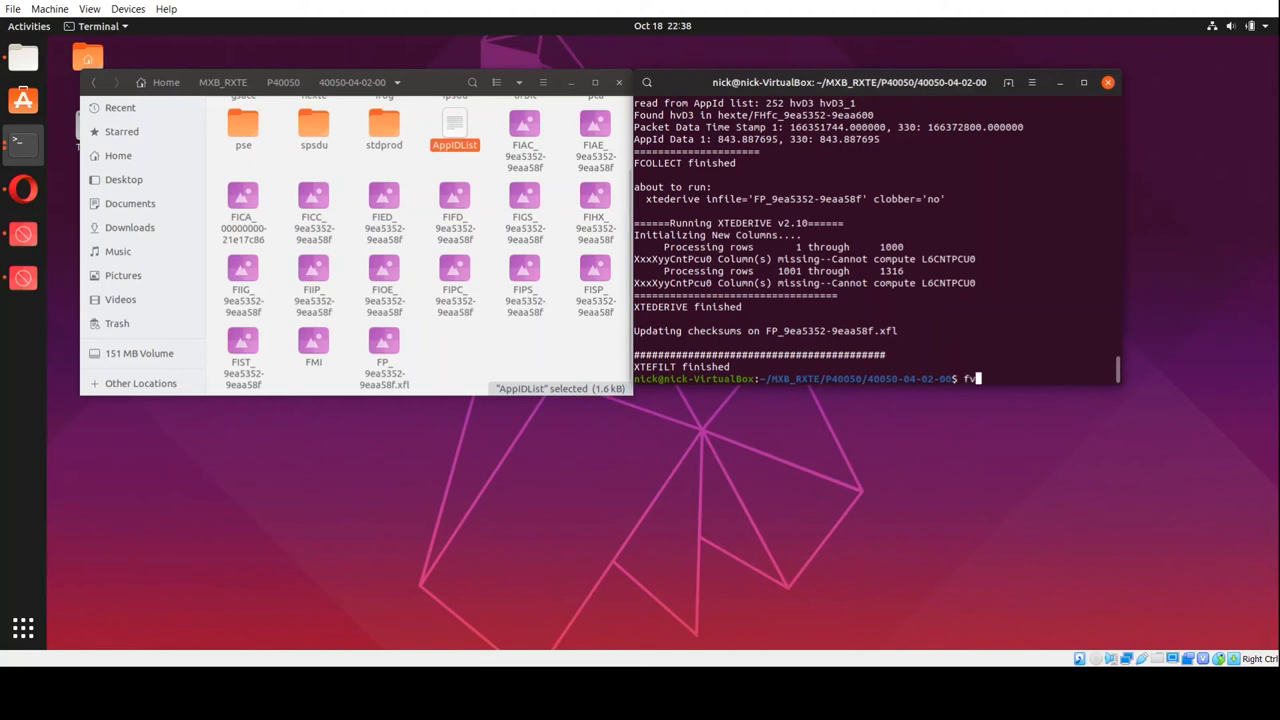
{"action": "type", "text": "\" \""}
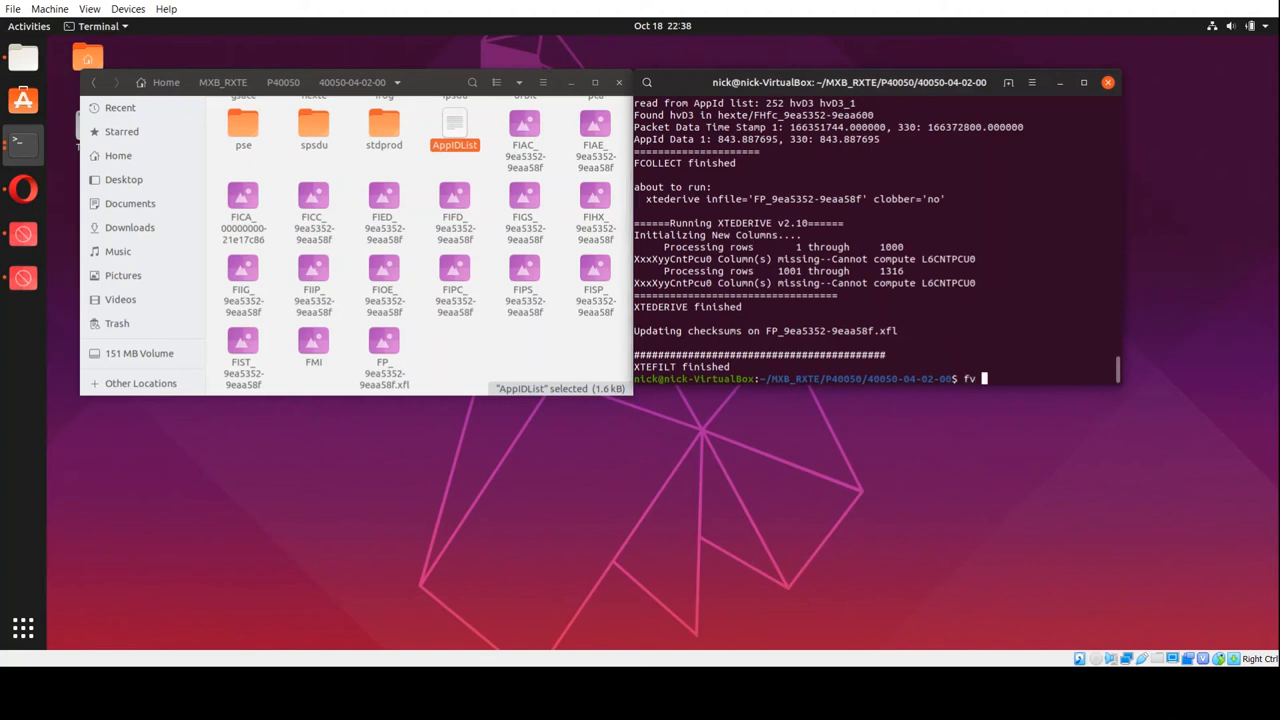
{"action": "type", "text": "a"}
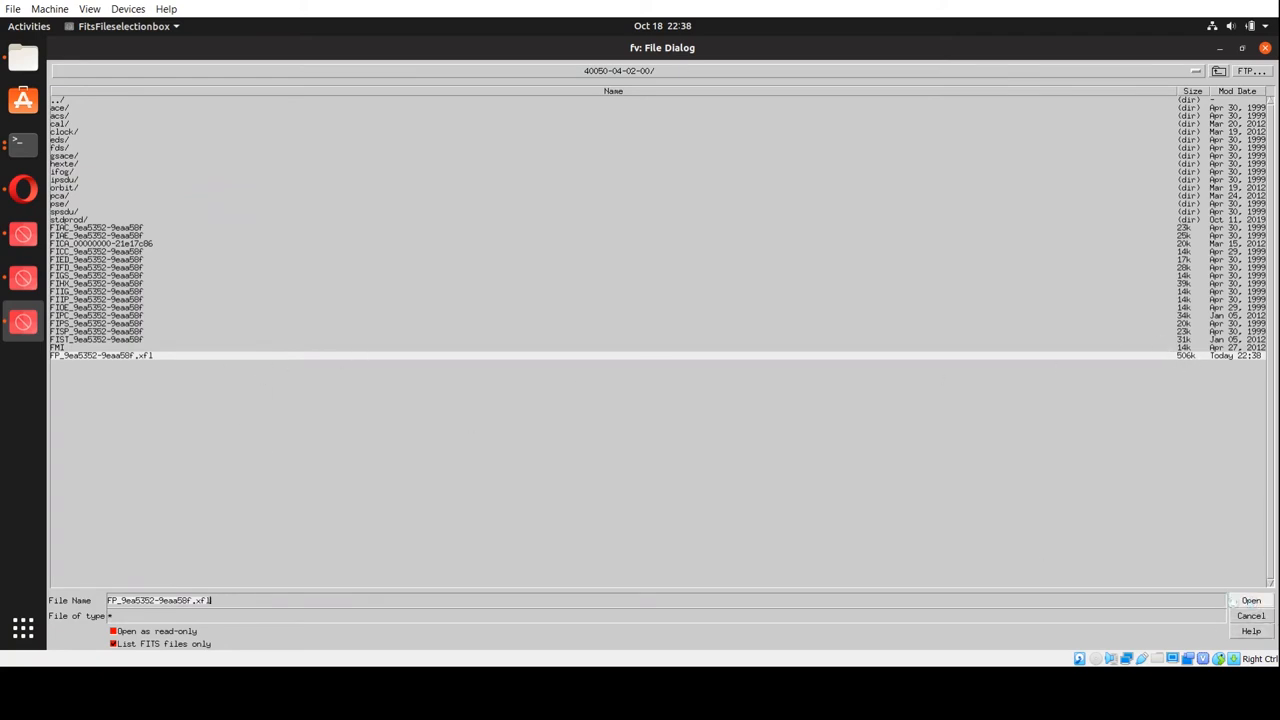
View the .xfl file's 105-column, 1316-row XTE_MKF table, then close table and summary.
{"action": "left_click", "coordinate": [1252, 600]}
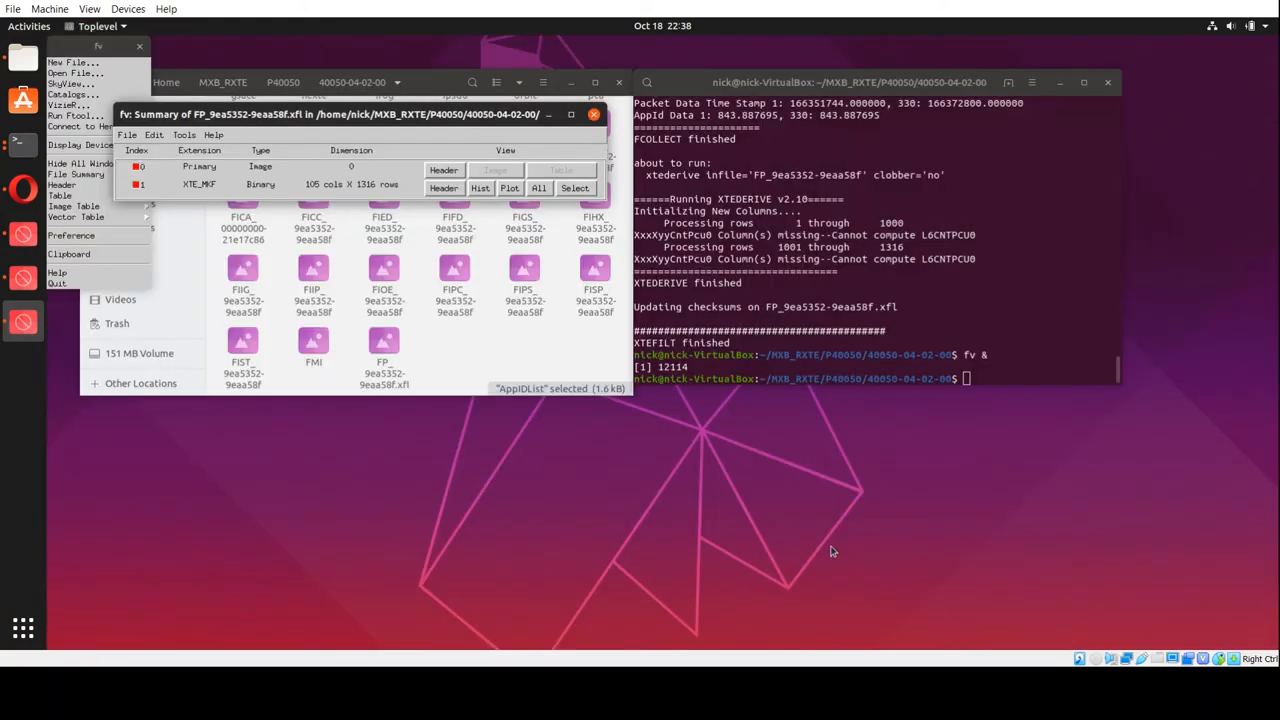
{"action": "mouse_move", "coordinate": [372, 192]}
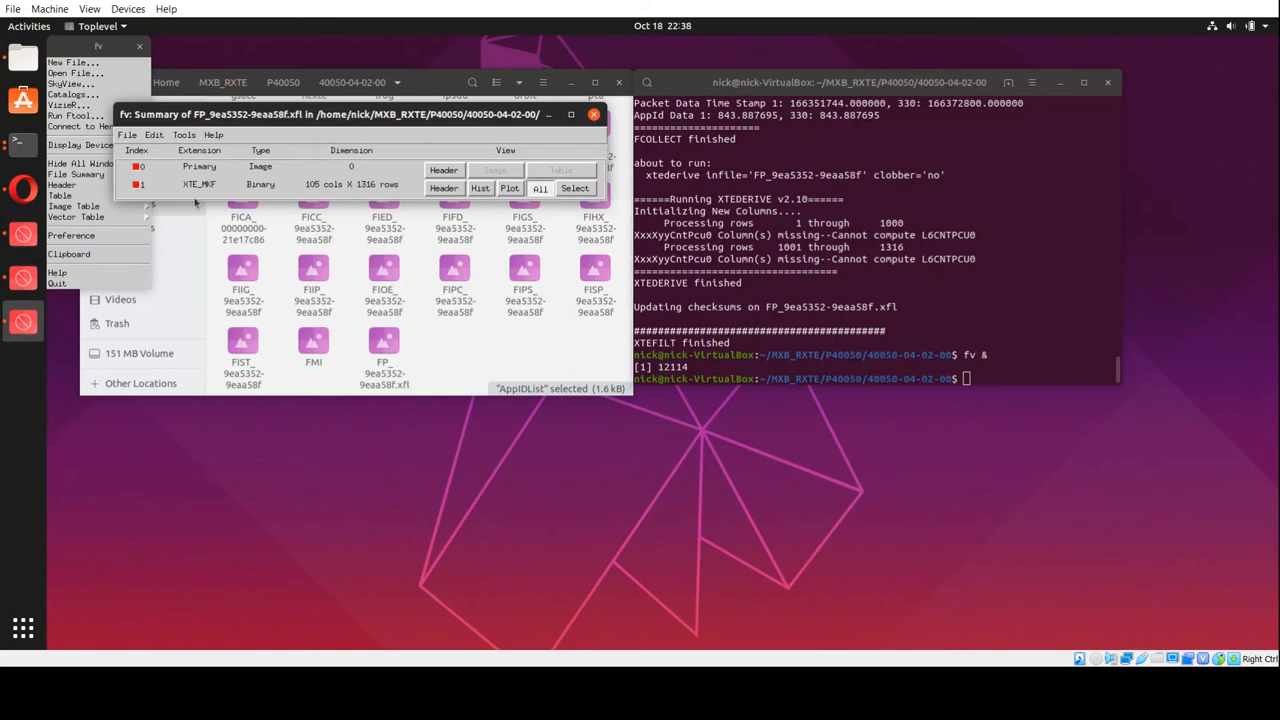
{"action": "left_click", "coordinate": [540, 188]}
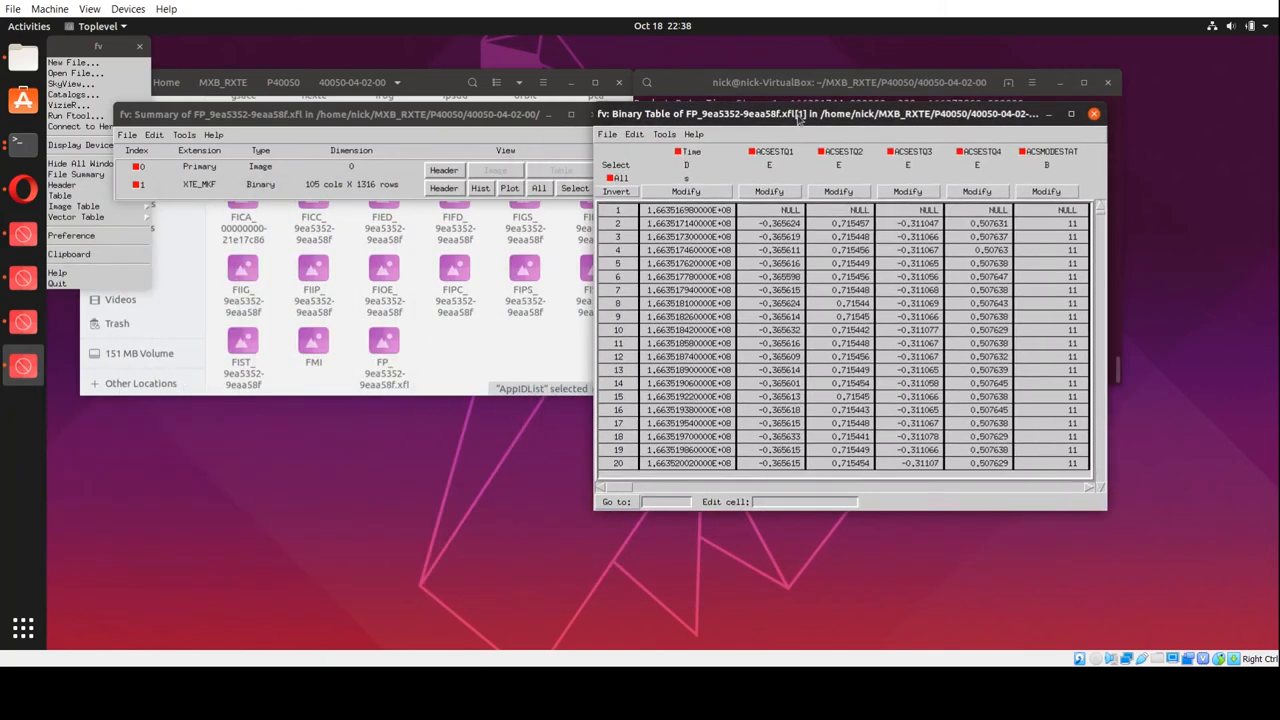
{"action": "mouse_move", "coordinate": [882, 338]}
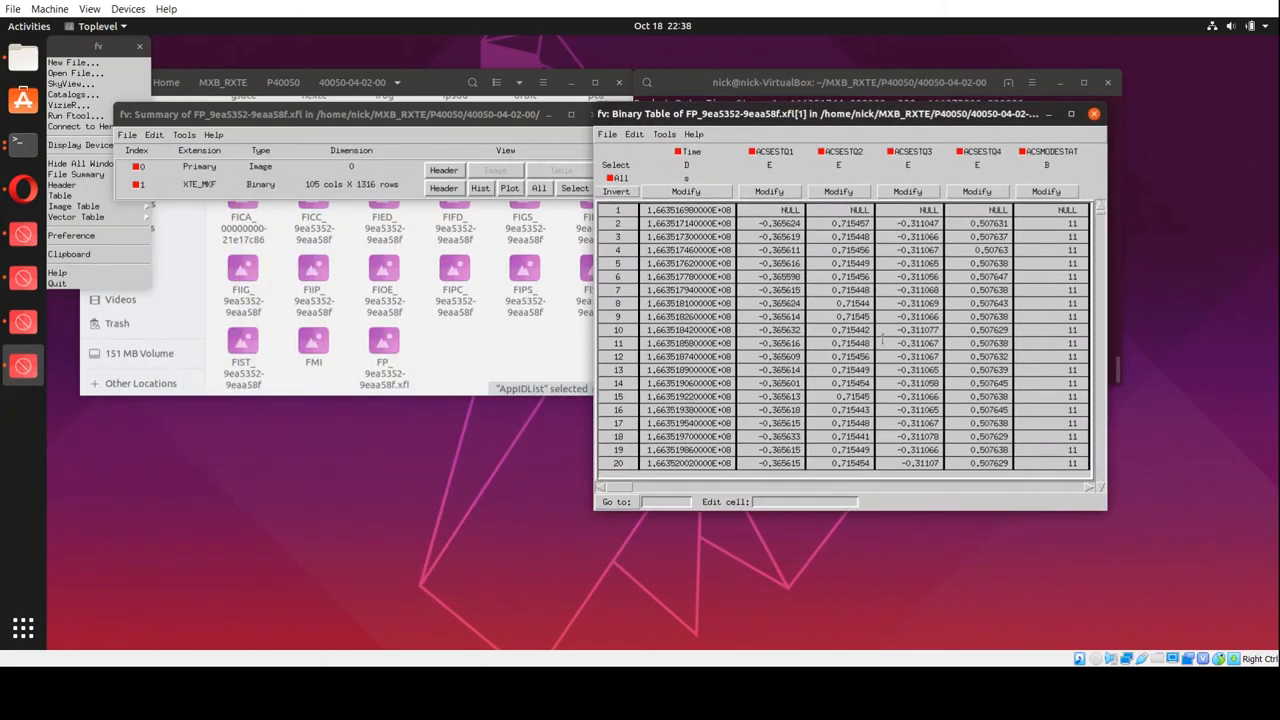
{"action": "mouse_move", "coordinate": [696, 520]}
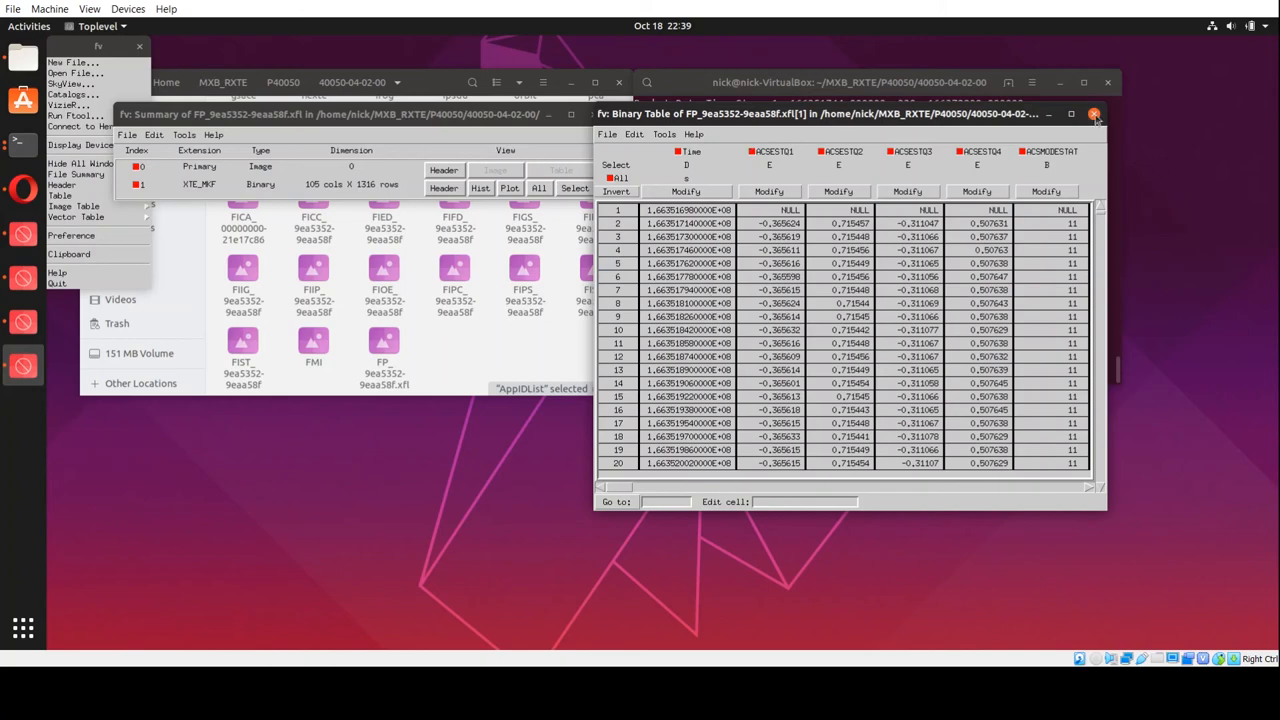
{"action": "left_click", "coordinate": [1094, 112]}
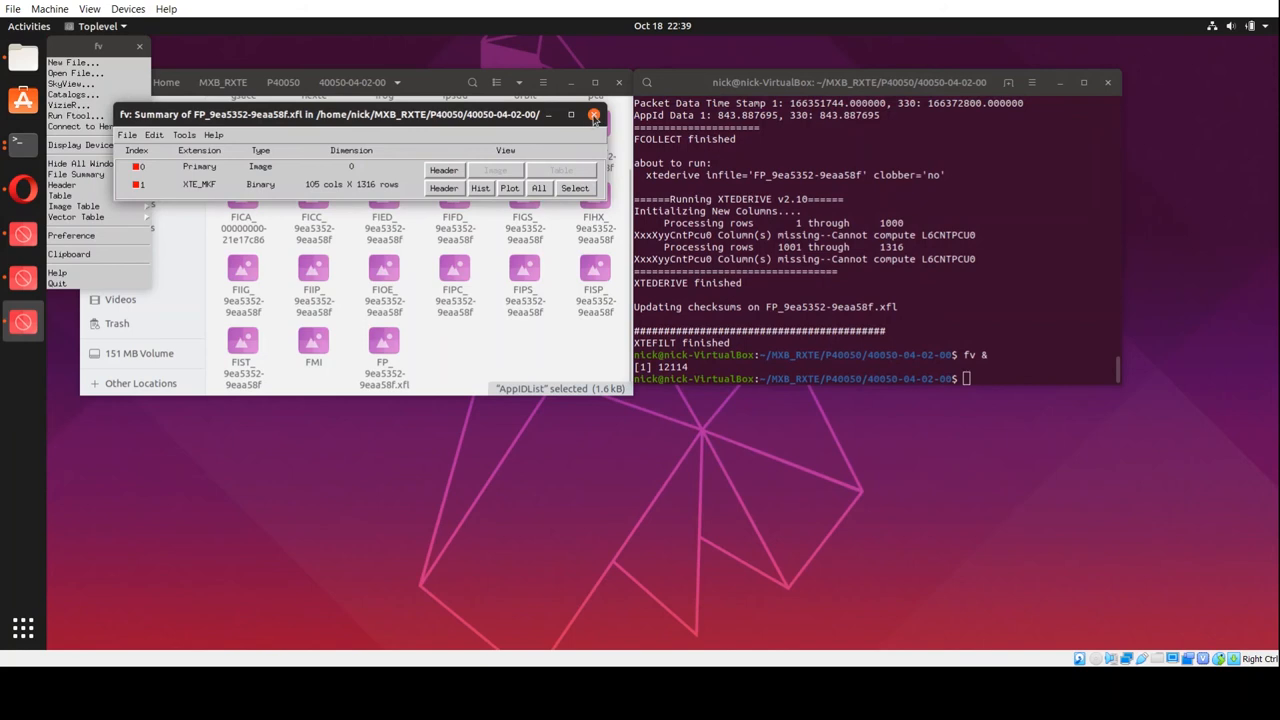
{"action": "left_click", "coordinate": [592, 114]}
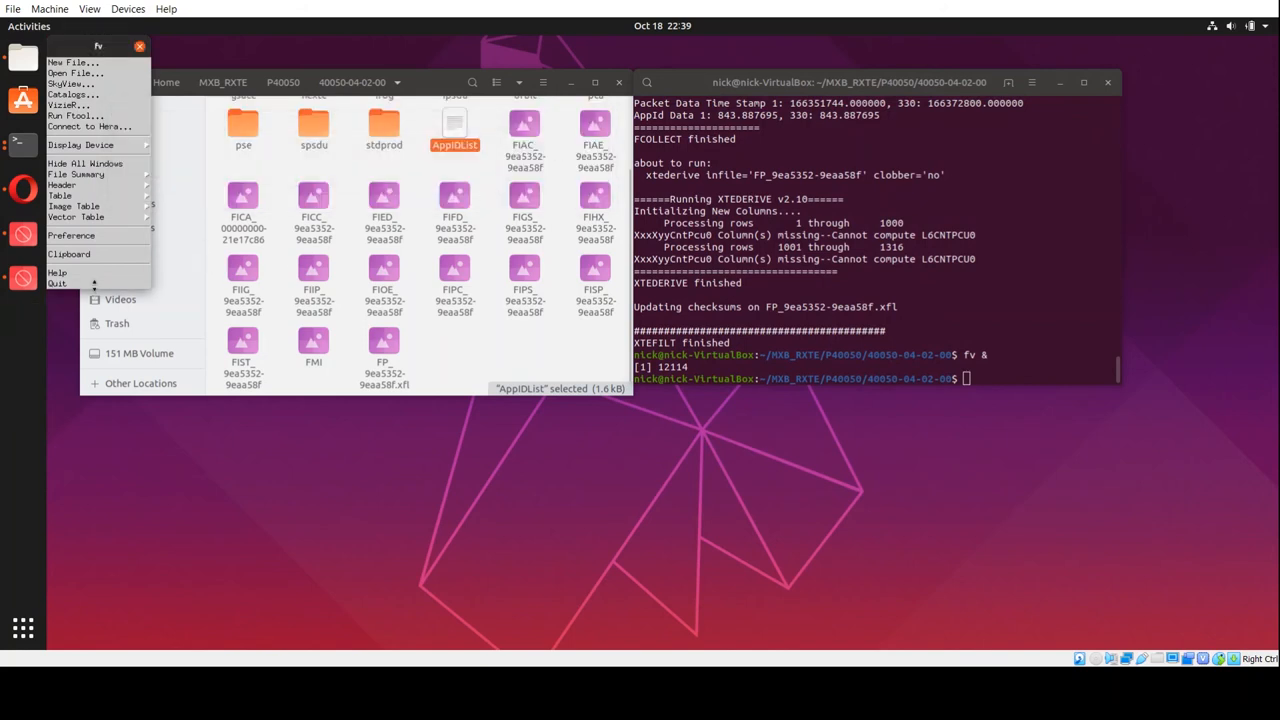